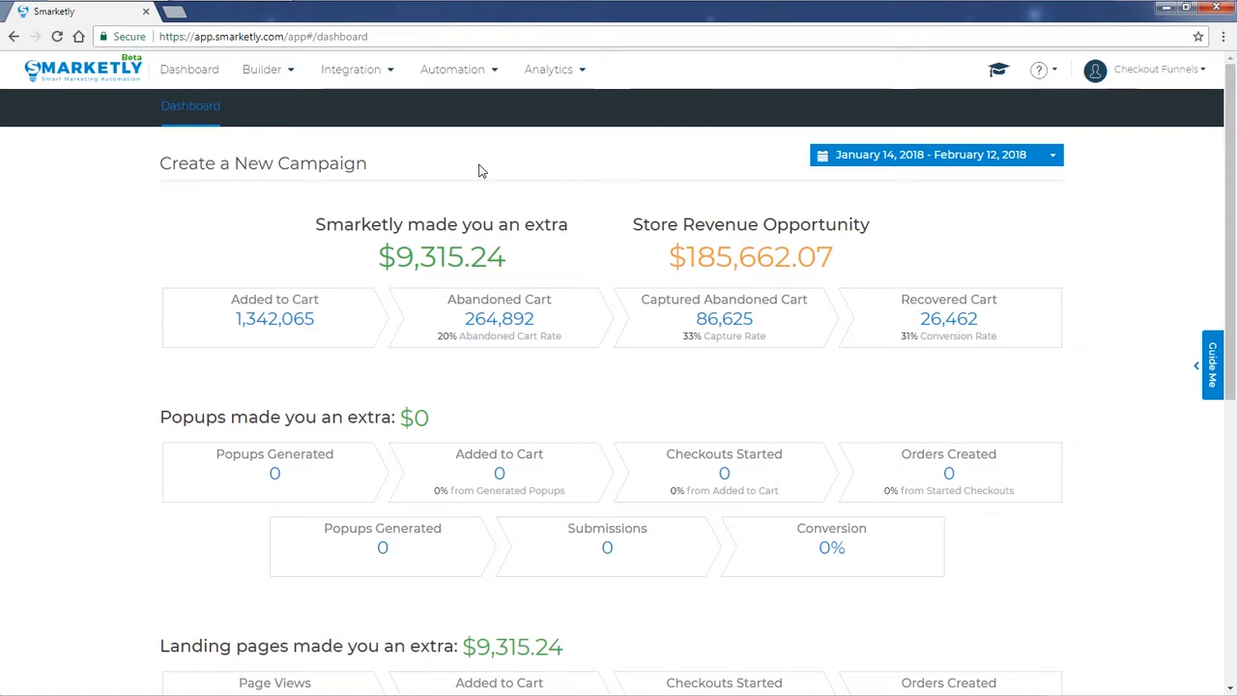
Step: Go to the Landing Pages template gallery through the Builder menu
click(262, 69)
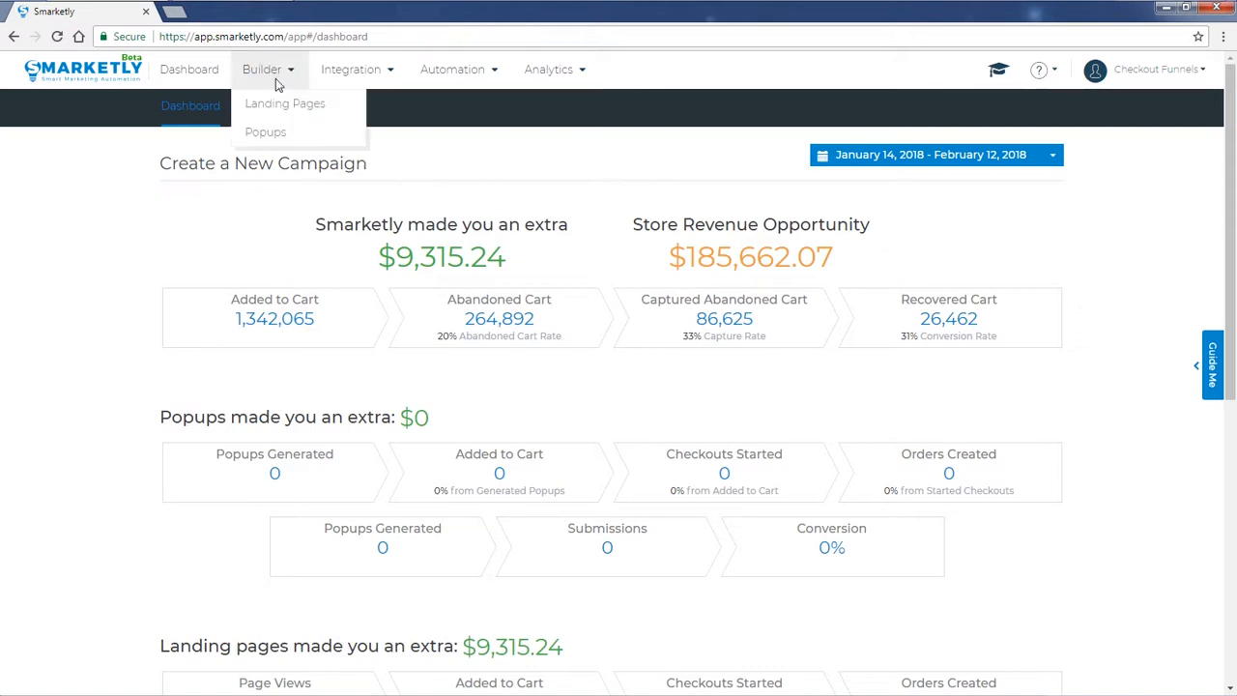
click(284, 104)
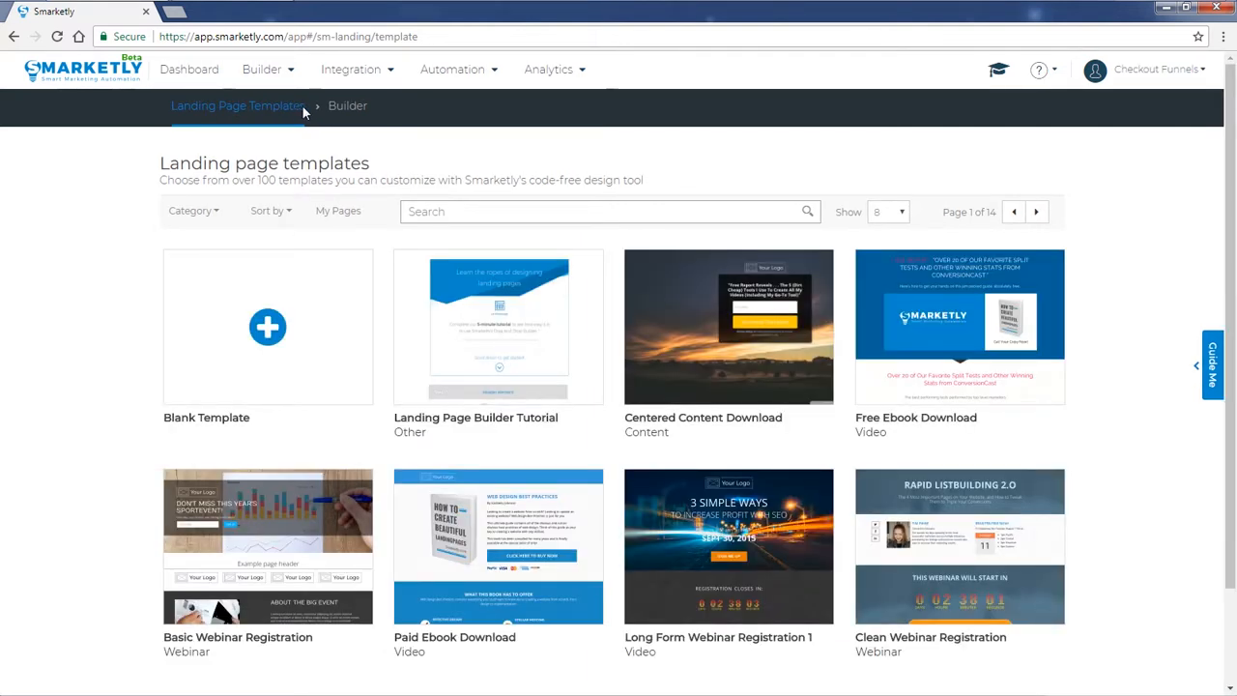
mouse_move(298, 204)
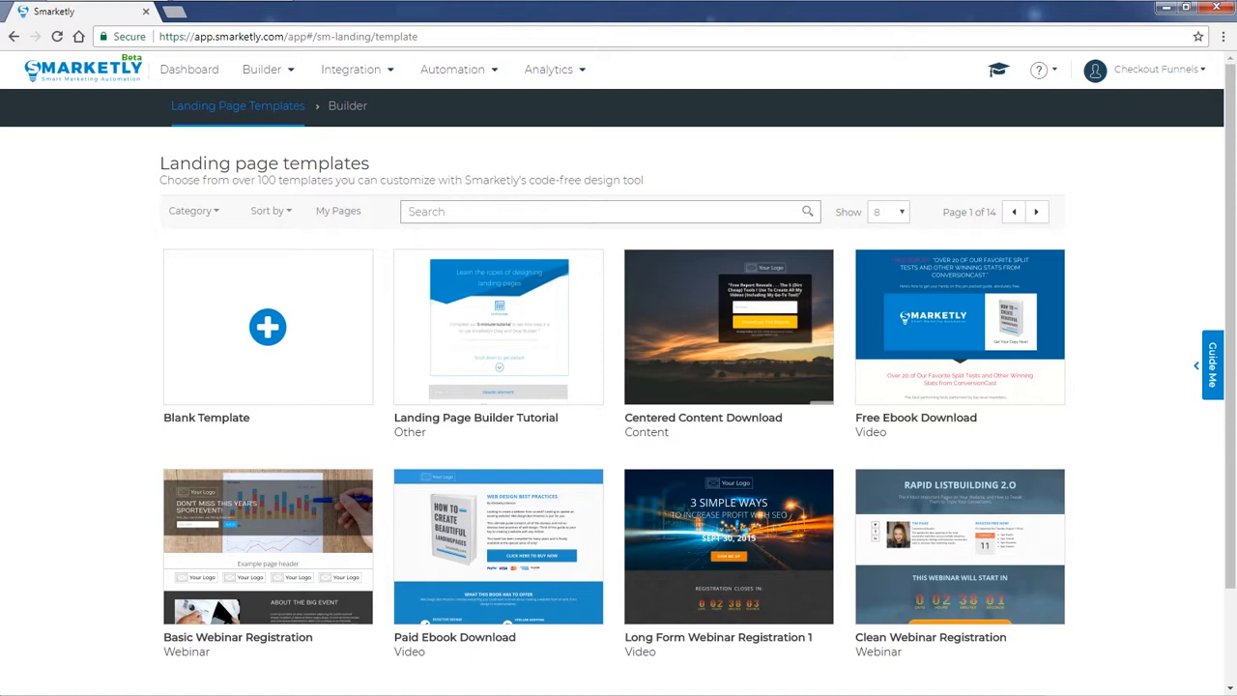
Step: Search templates for 'product landing page' and filter to the eCommerce category
text(pro)
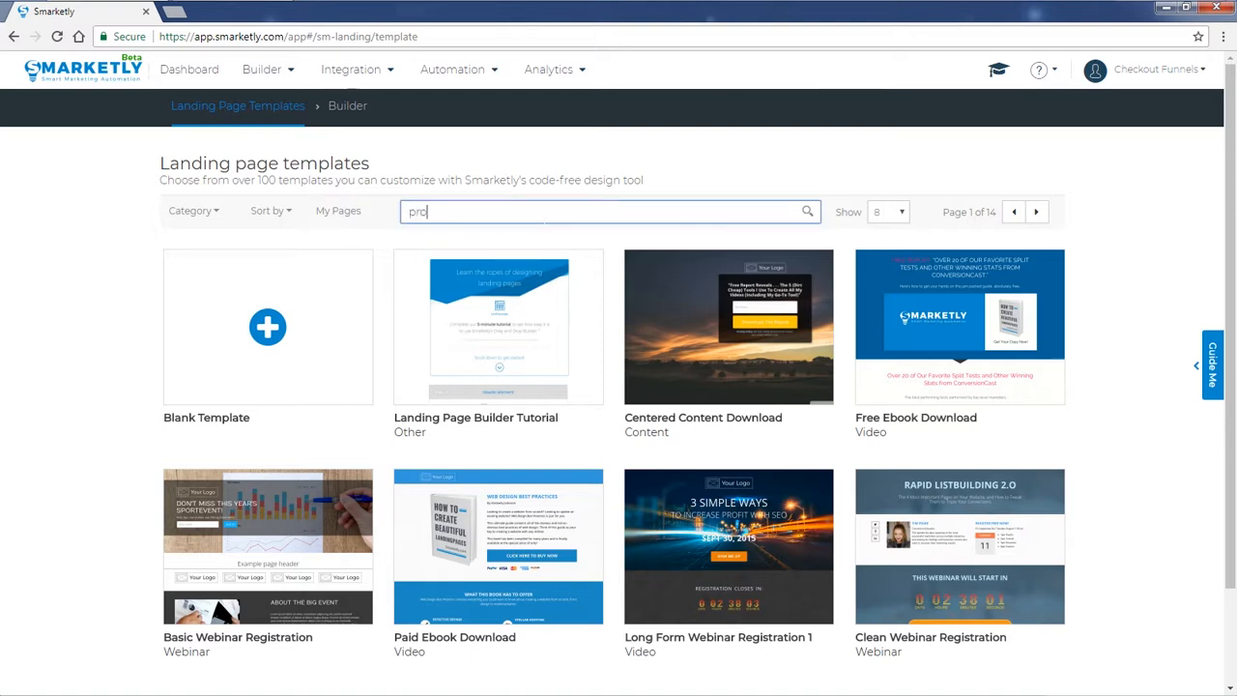
text(product landing p)
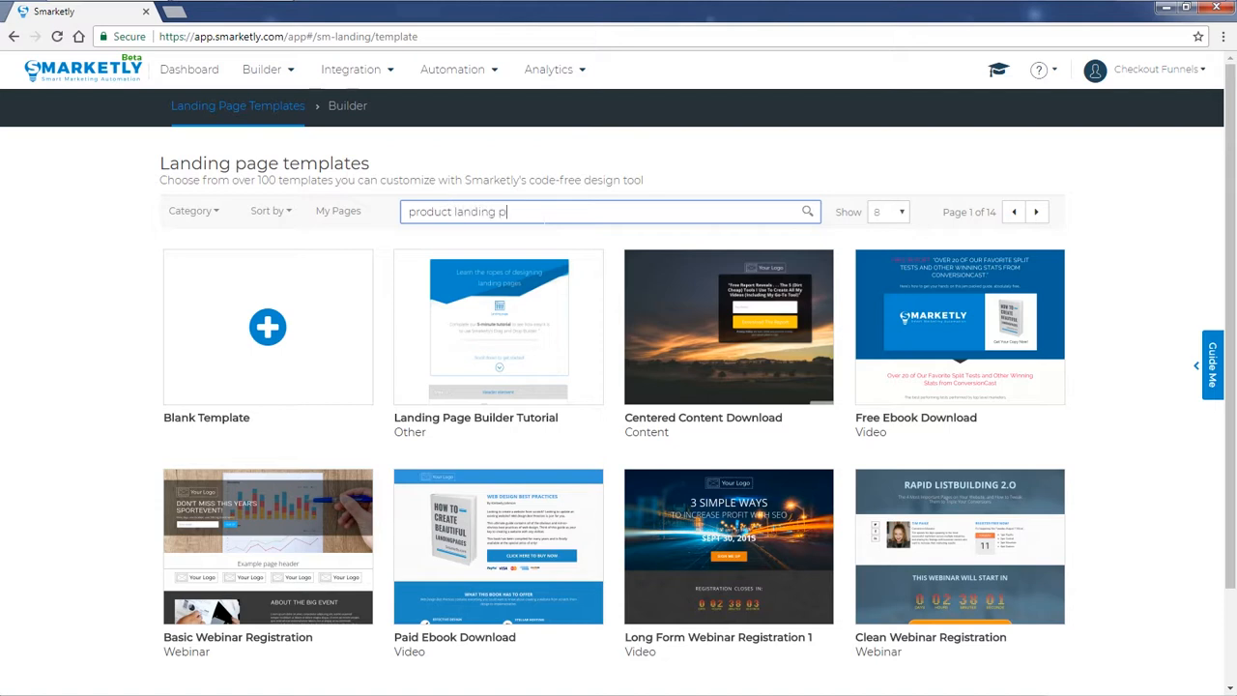
text(age)
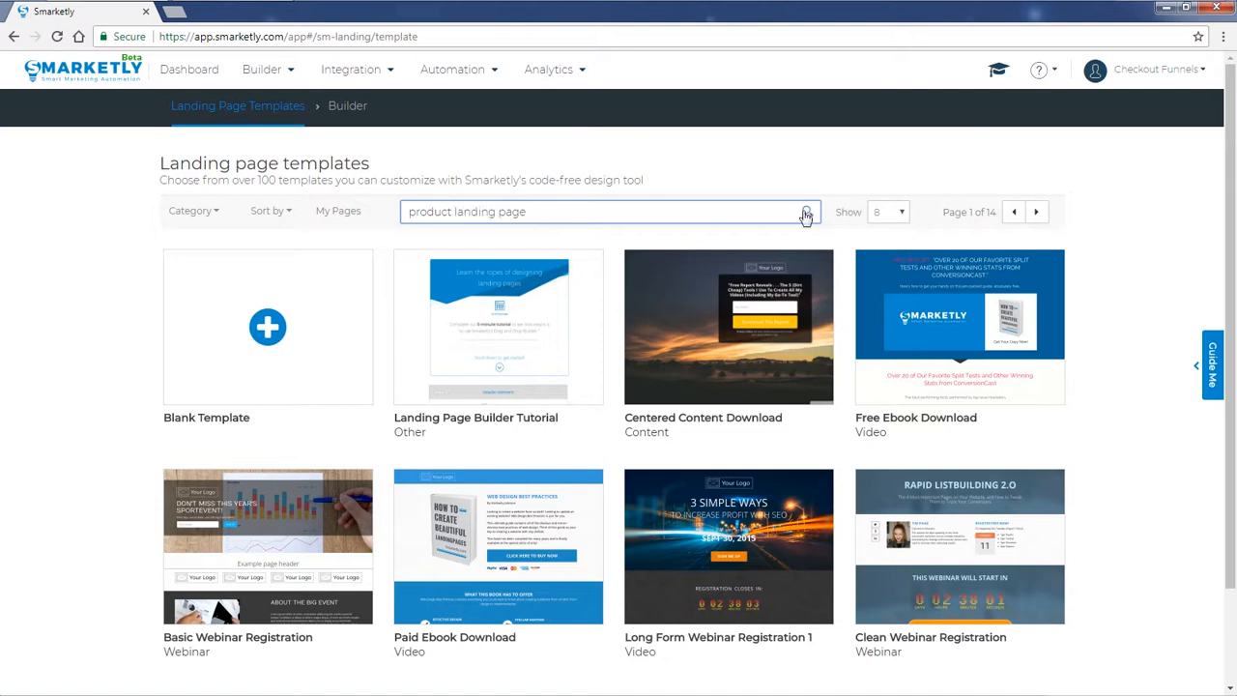
click(806, 212)
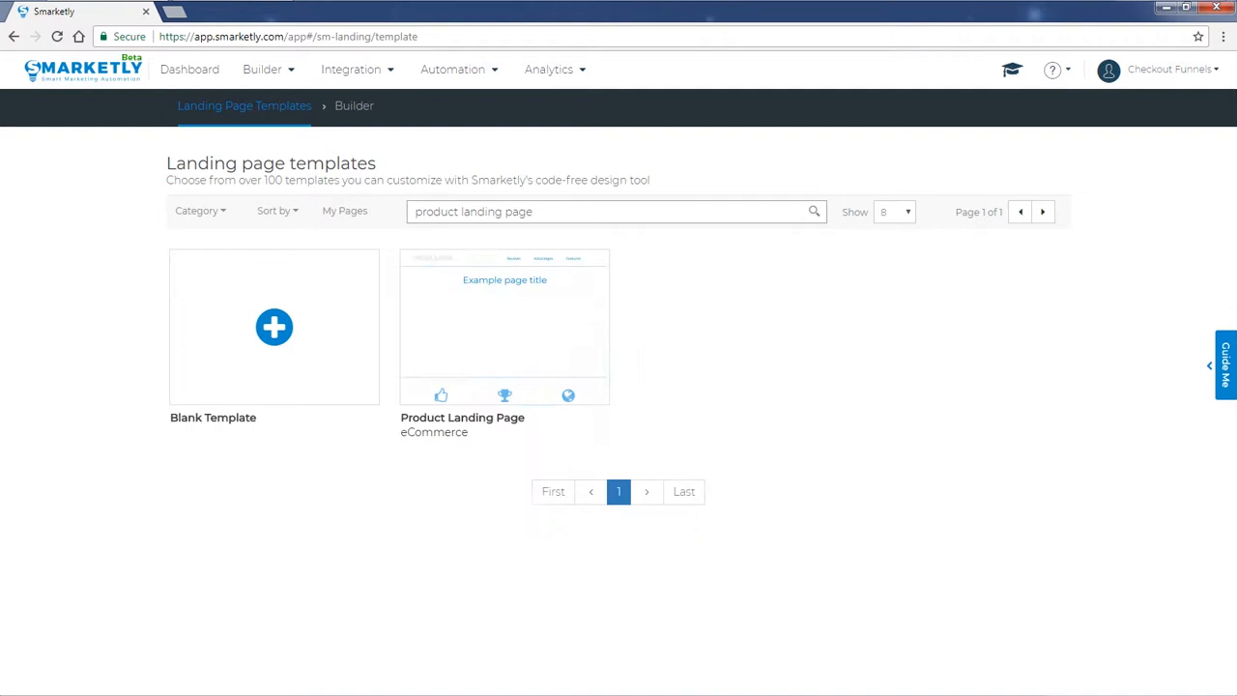
mouse_move(527, 333)
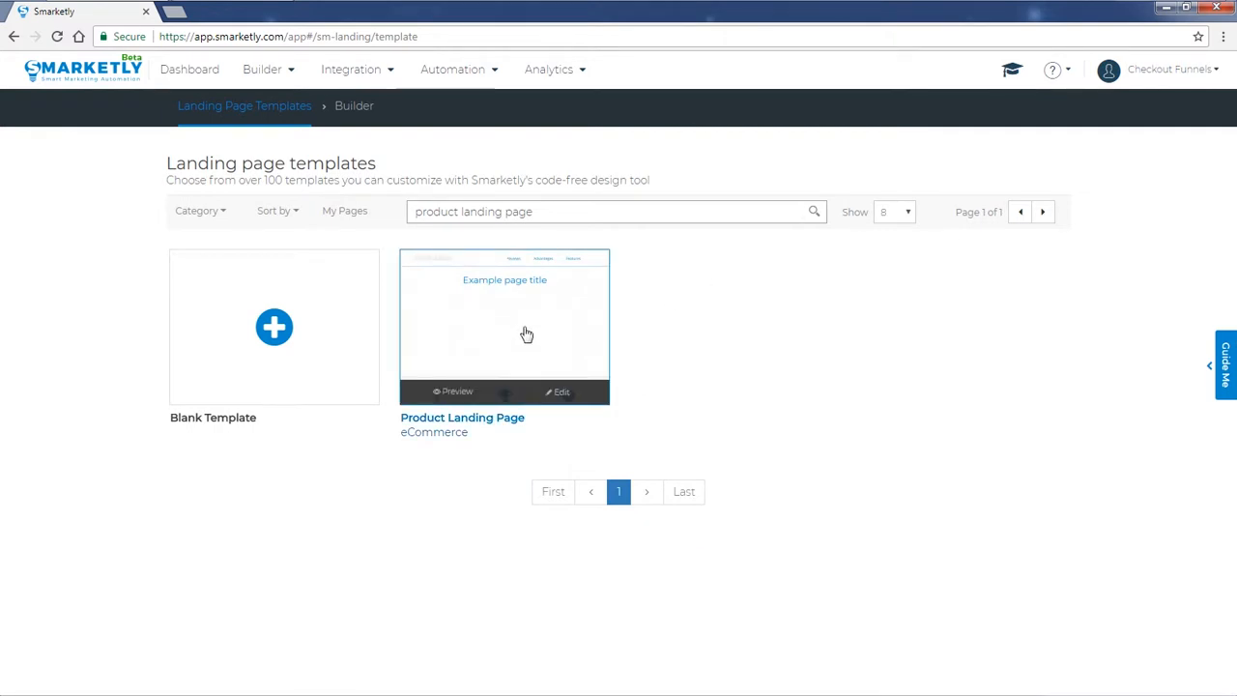
click(197, 211)
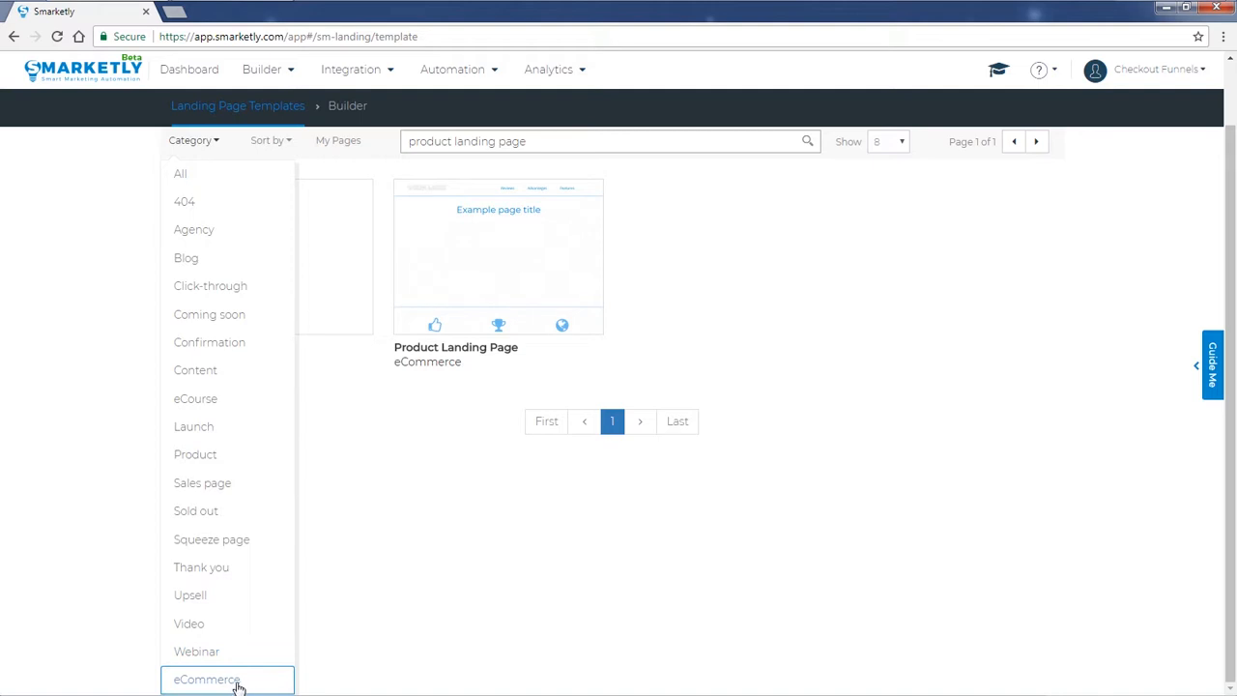
click(206, 680)
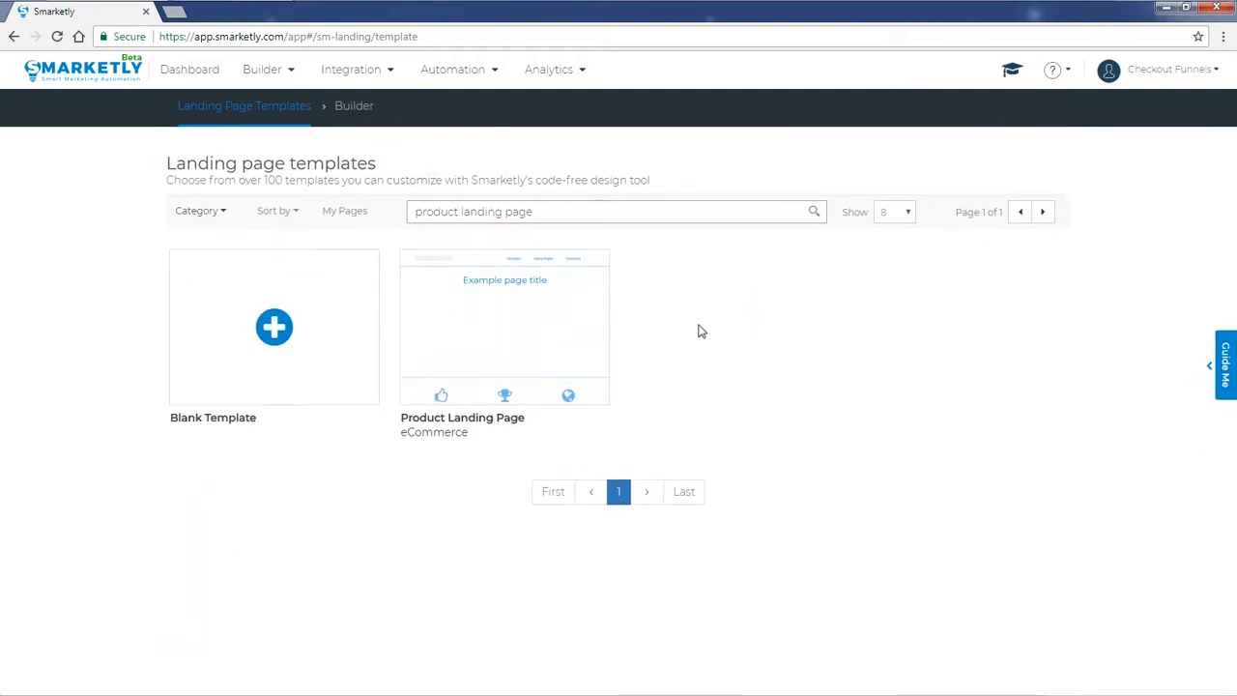
mouse_move(541, 314)
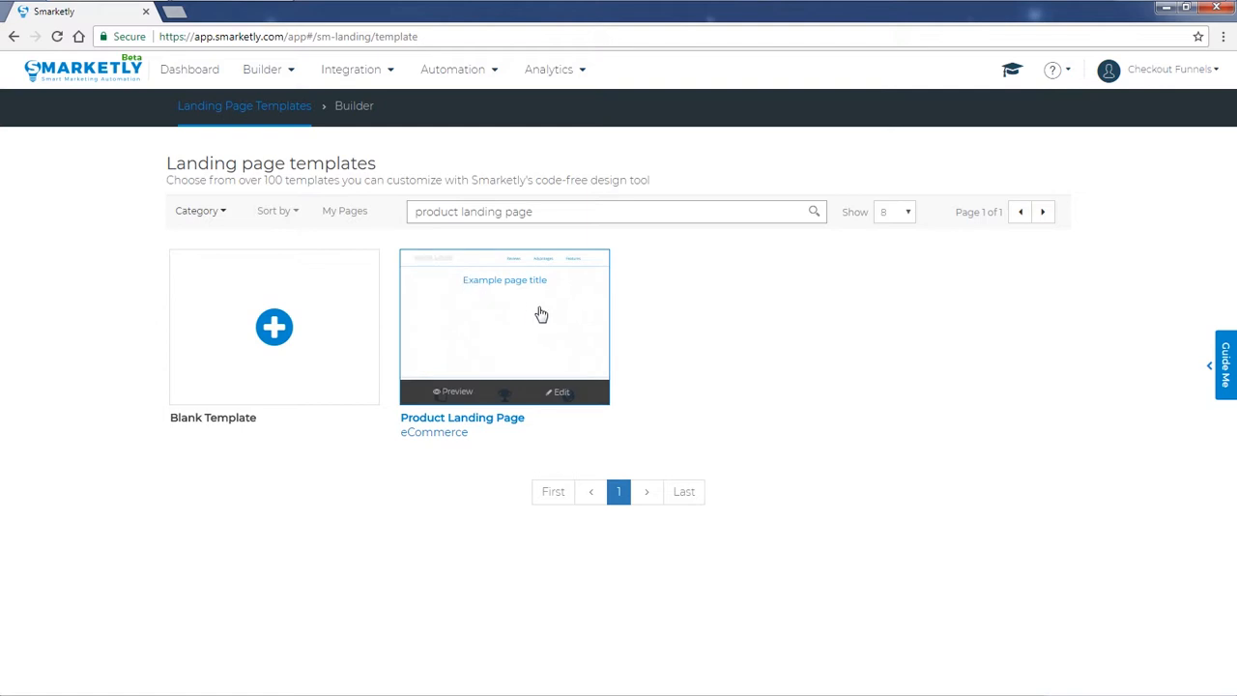
Step: Edit the eCommerce Product Landing Page template and scroll through its sections
click(561, 391)
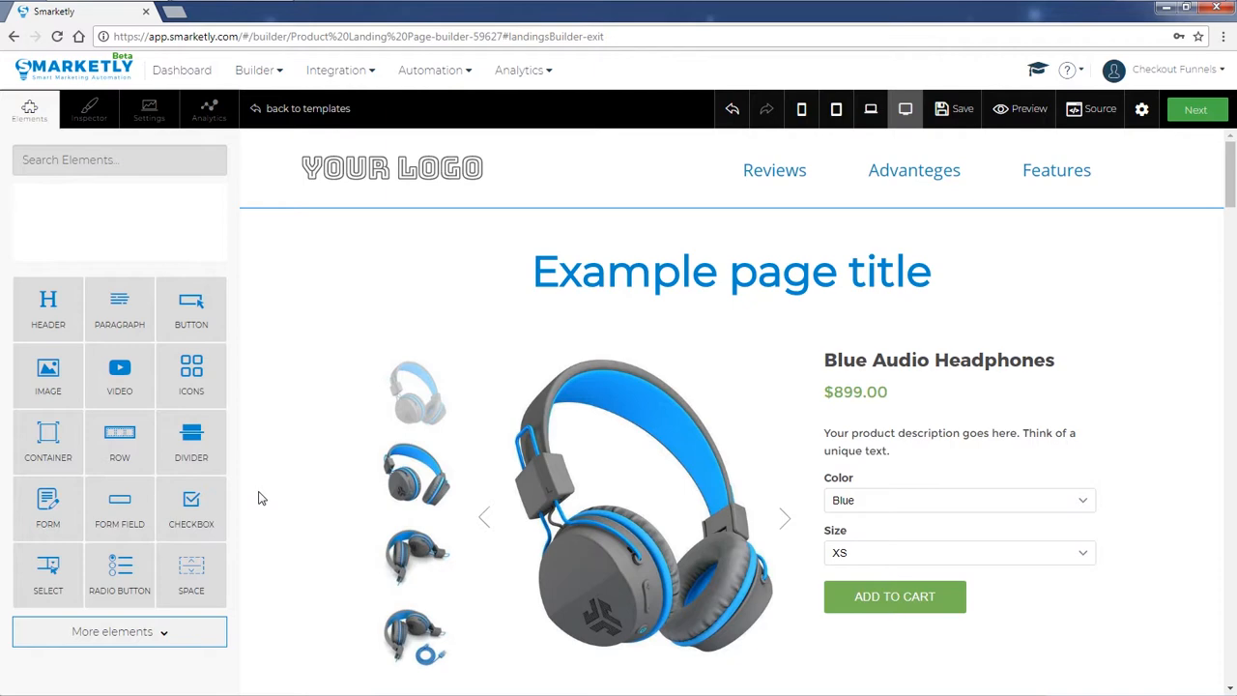
scroll(down, 3)
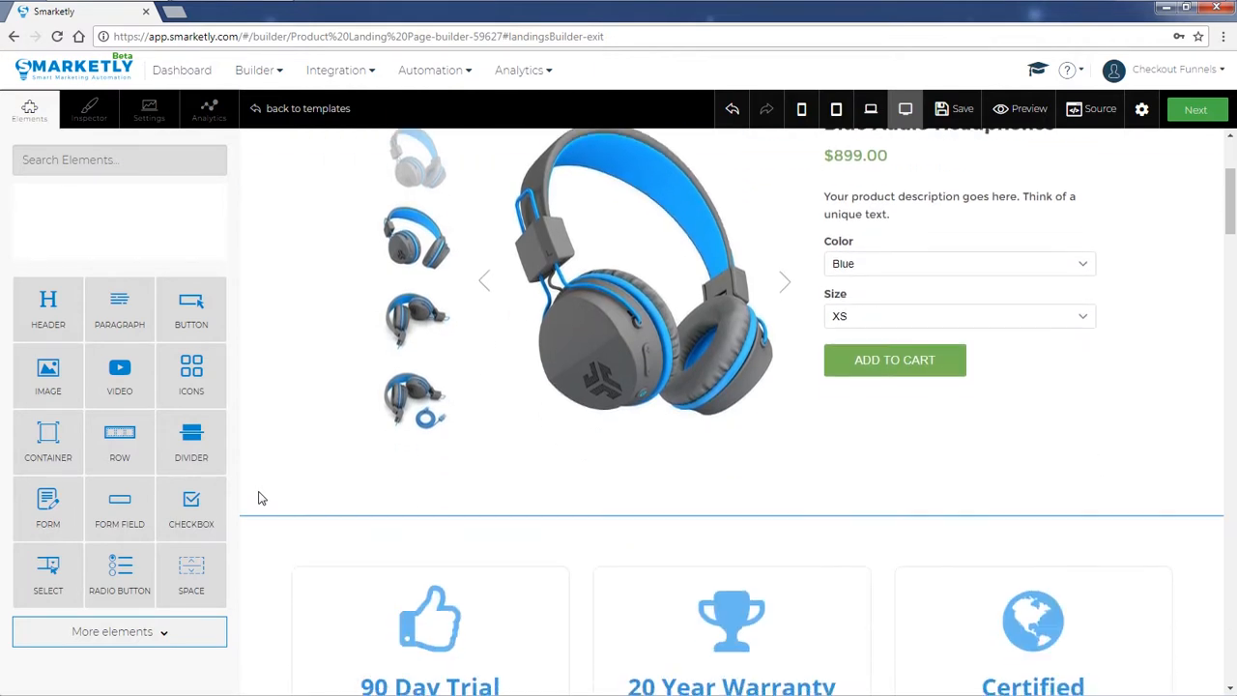
scroll(down, 3)
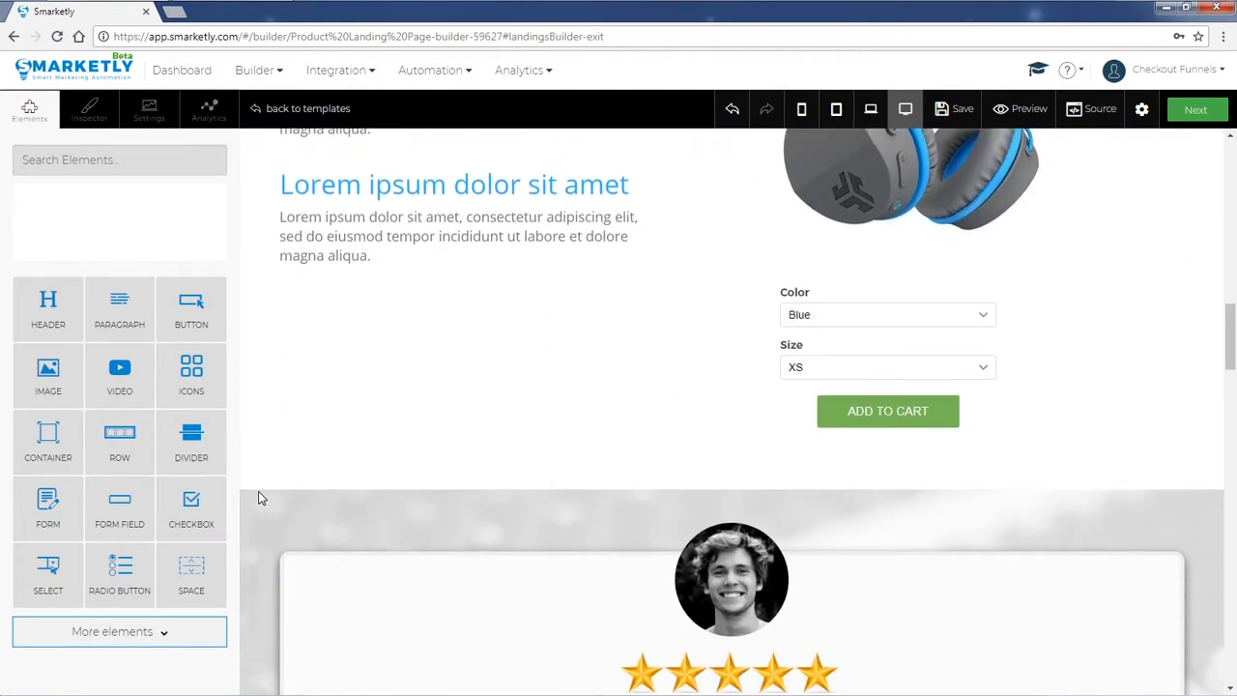
scroll(up, 3)
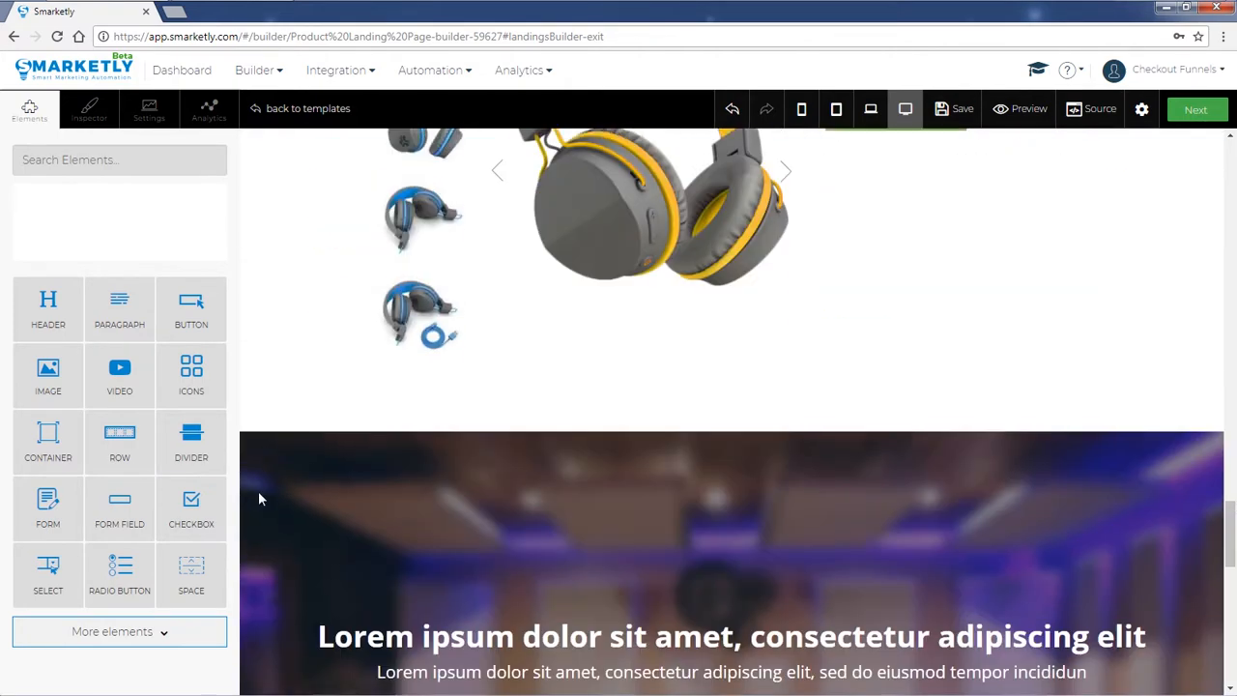
scroll(down, 3)
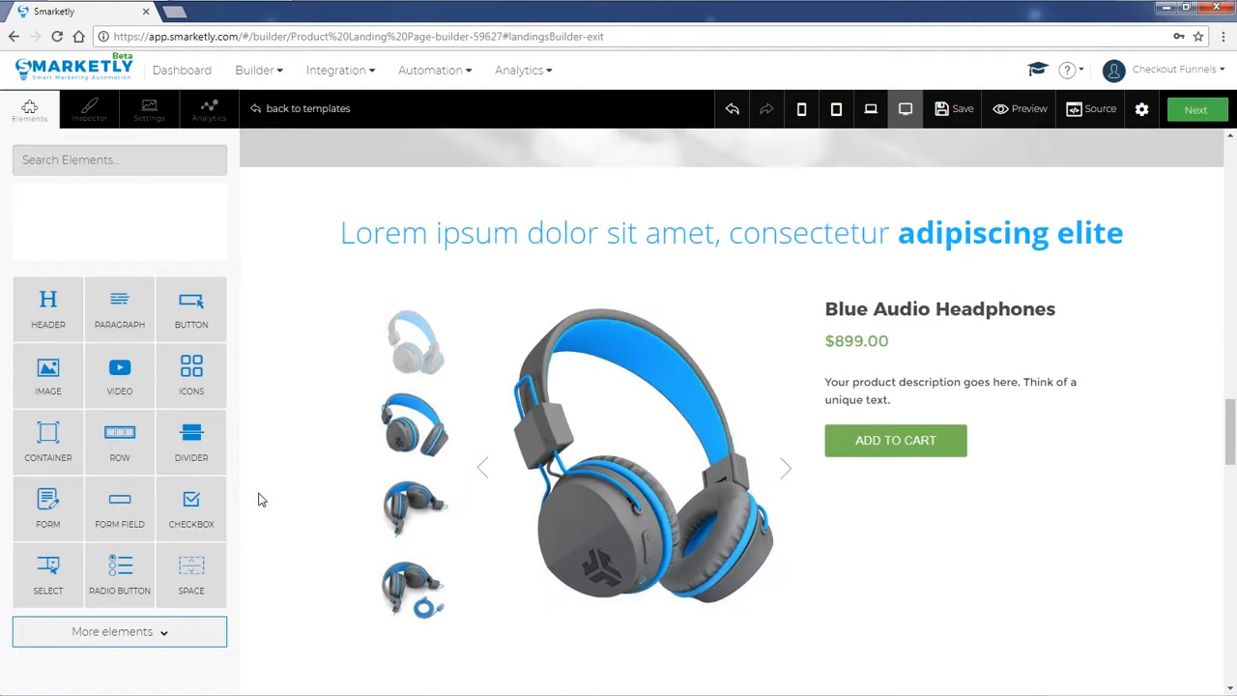
scroll(down, 3)
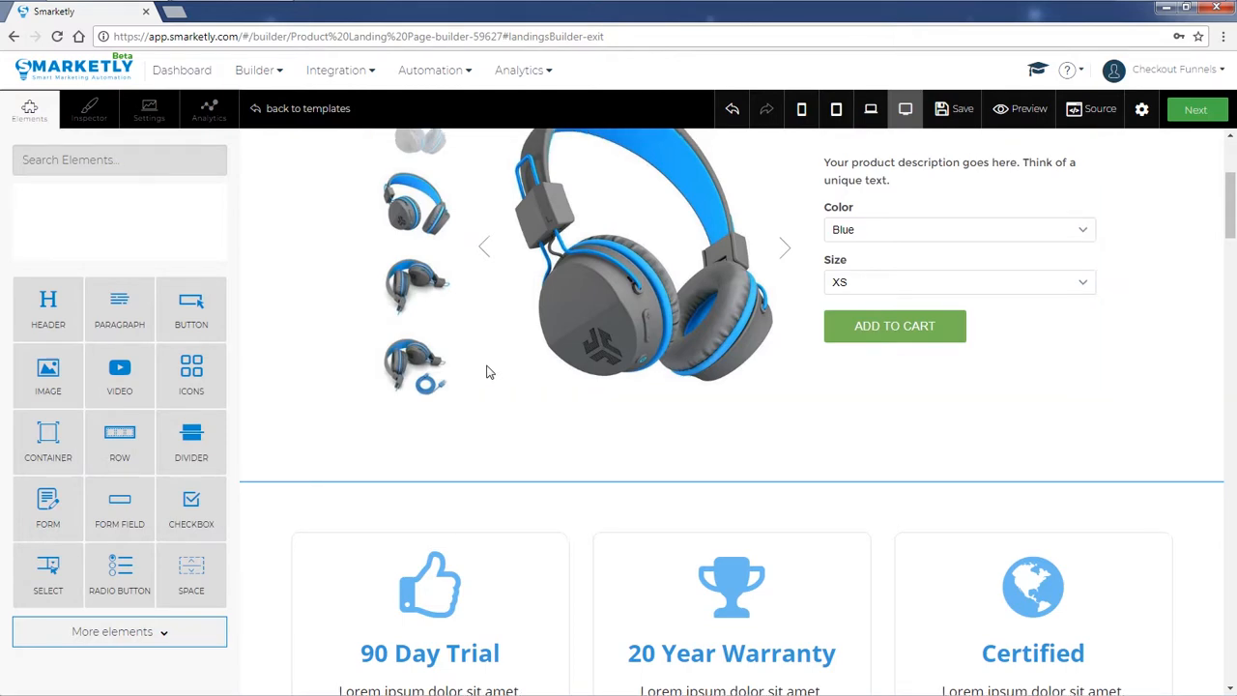
scroll(up, 3)
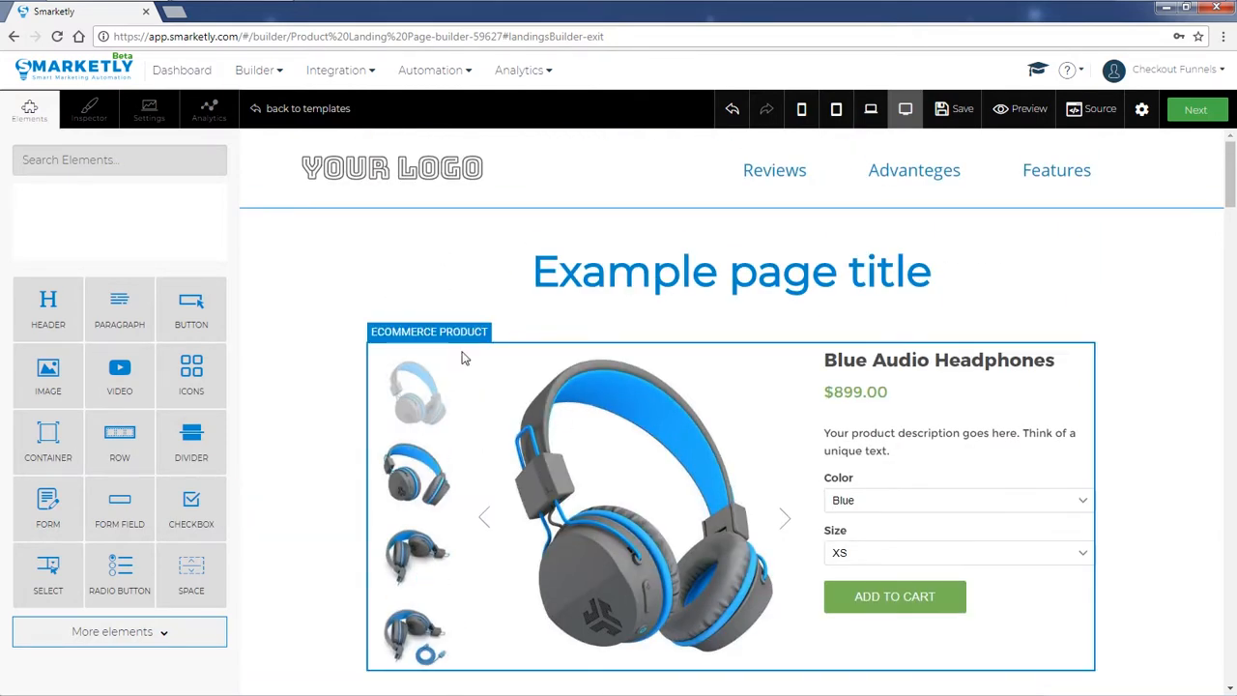
mouse_move(590, 428)
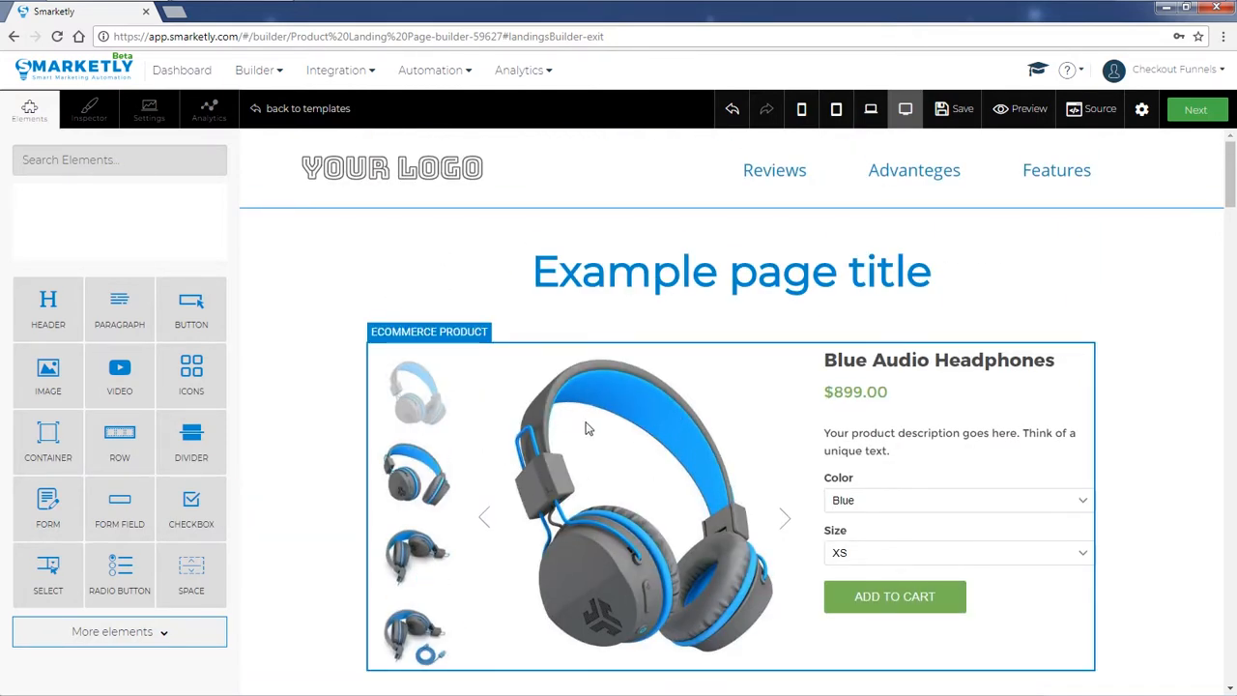
mouse_move(49, 299)
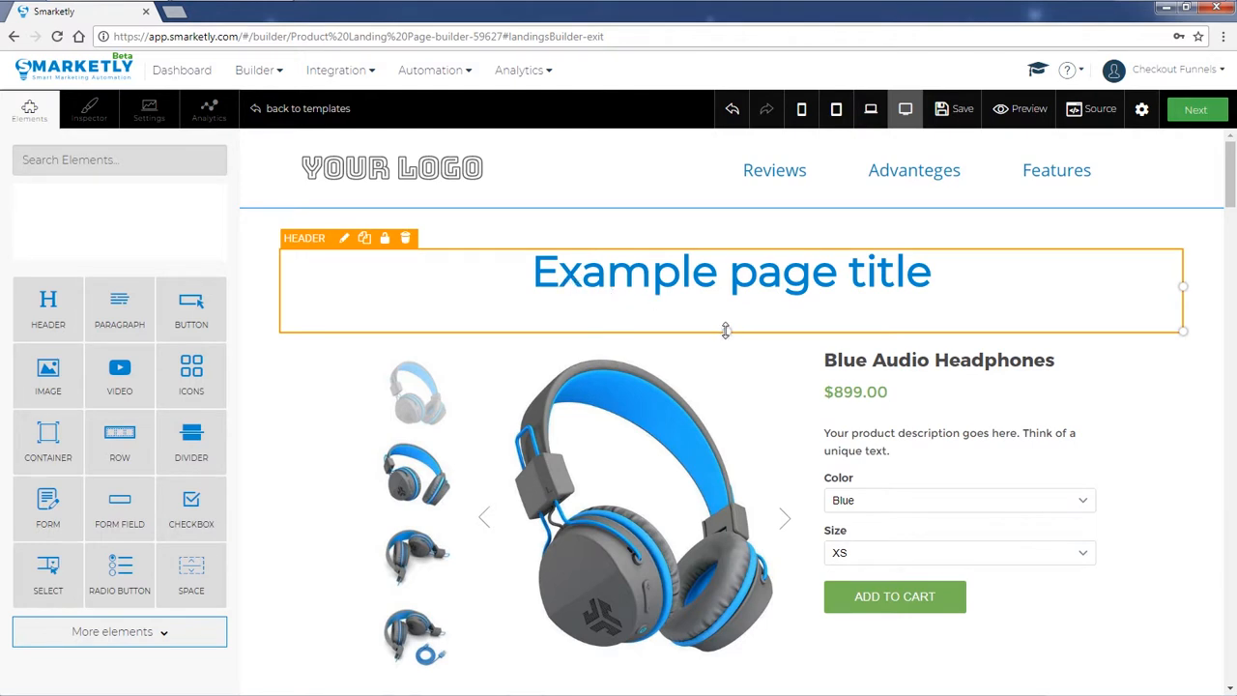
Step: Check the title's text style (Montserrat, 55px, centered), then the body's (Open Sans, 15px)
click(88, 108)
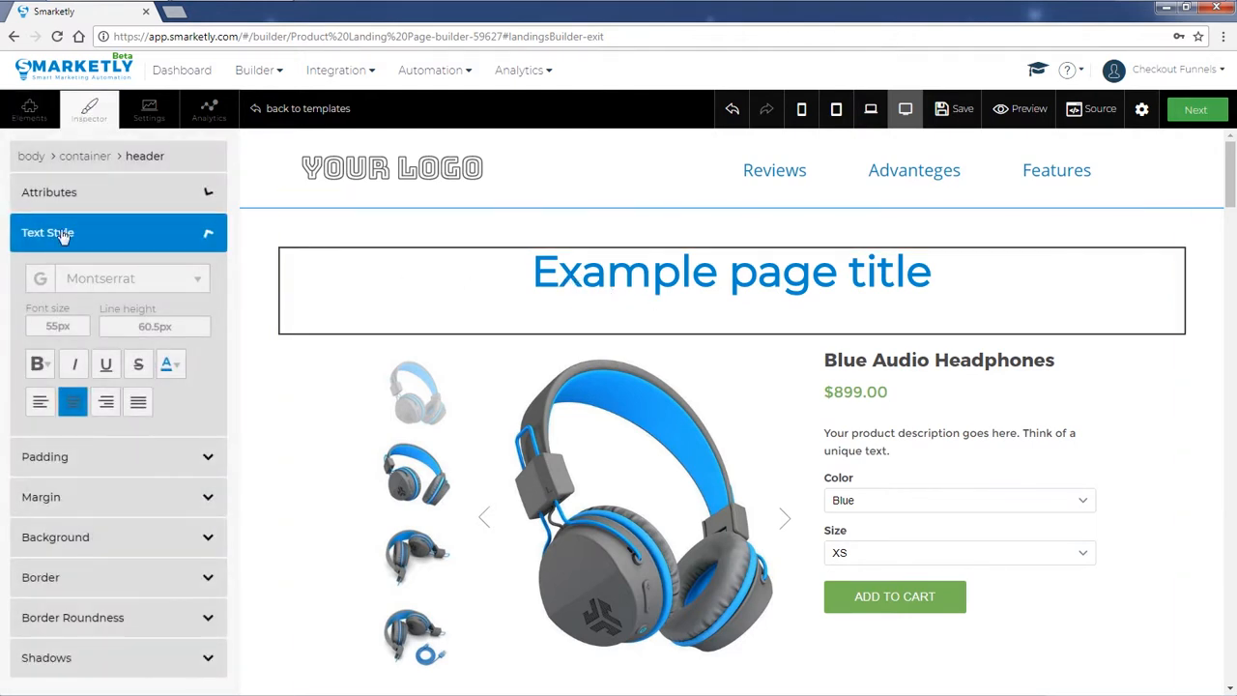
click(774, 170)
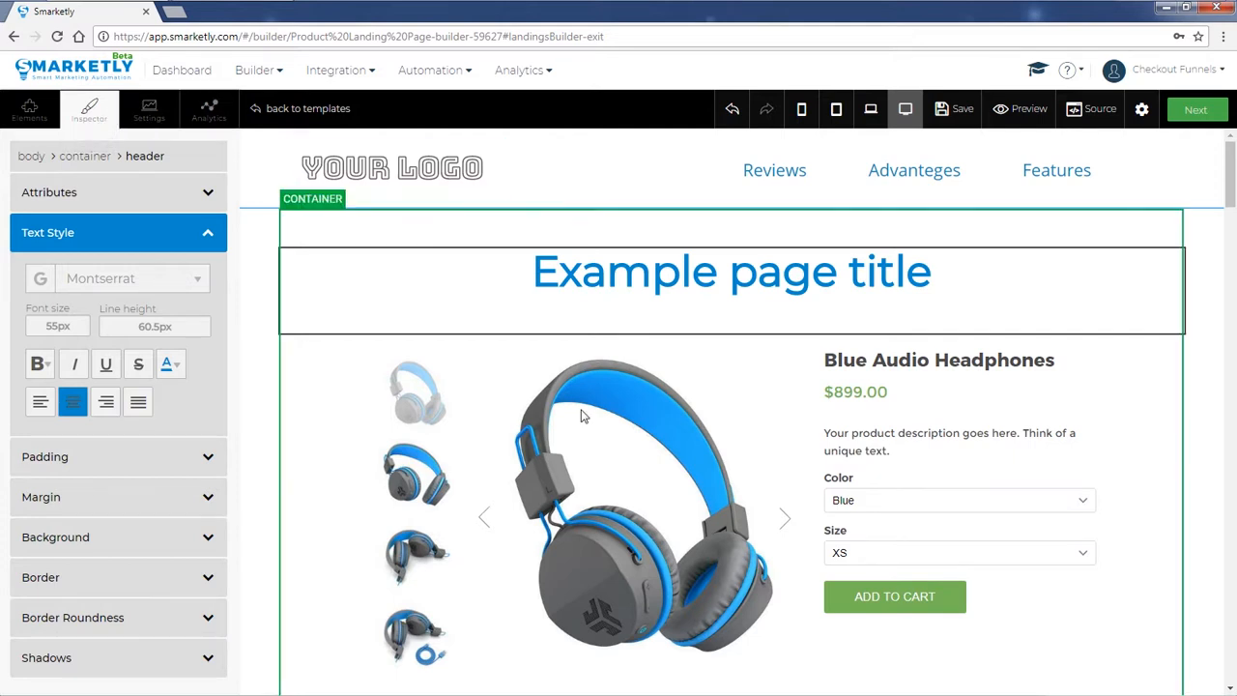
click(261, 423)
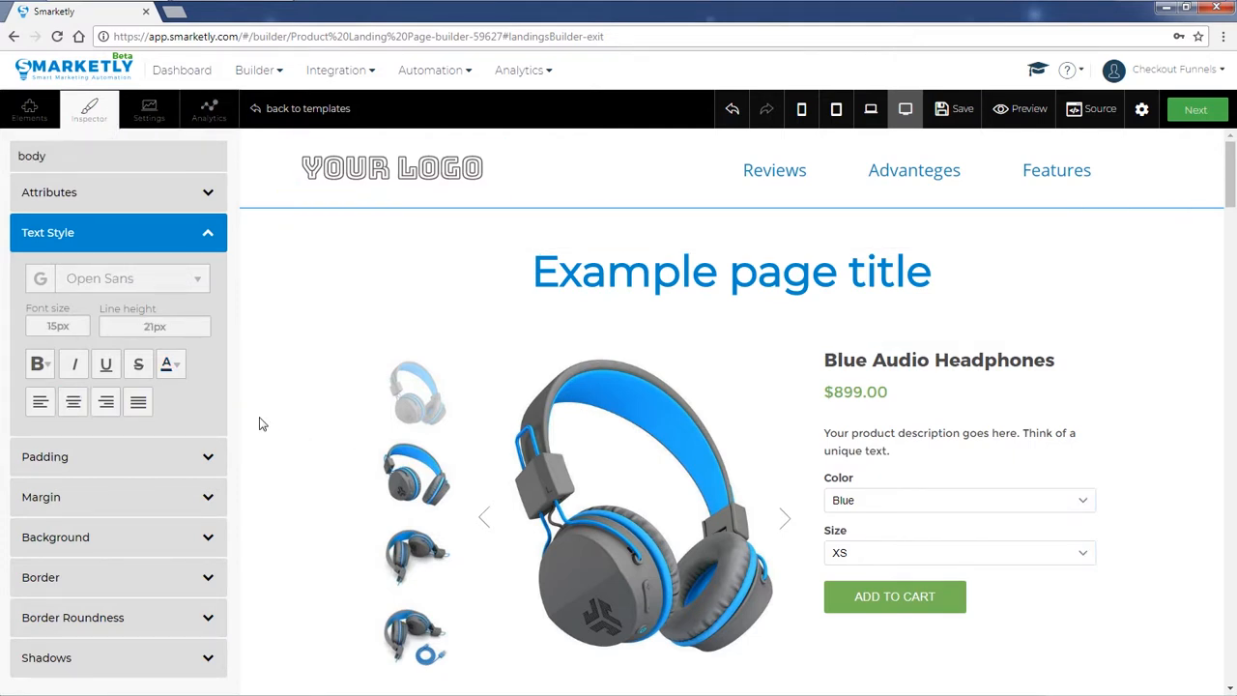
Step: Switch the builder preview to mobile phone width
click(732, 289)
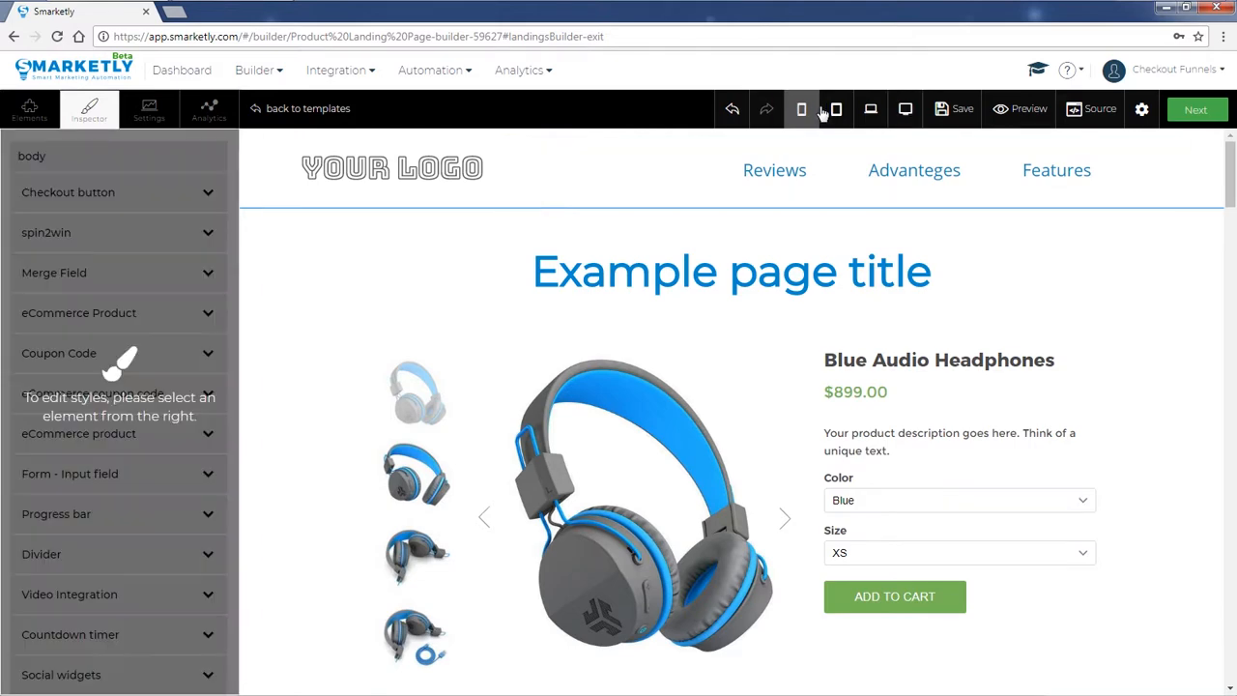
click(836, 109)
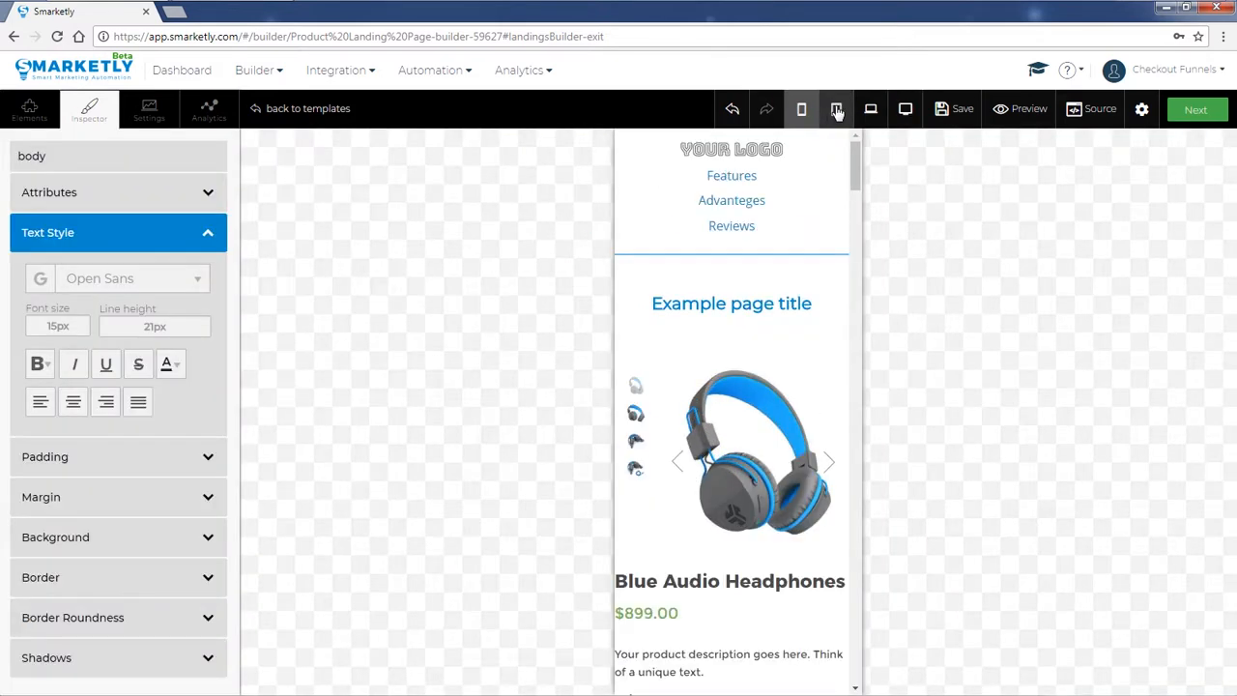
Step: Leave the builder for the landing page Management step
click(870, 109)
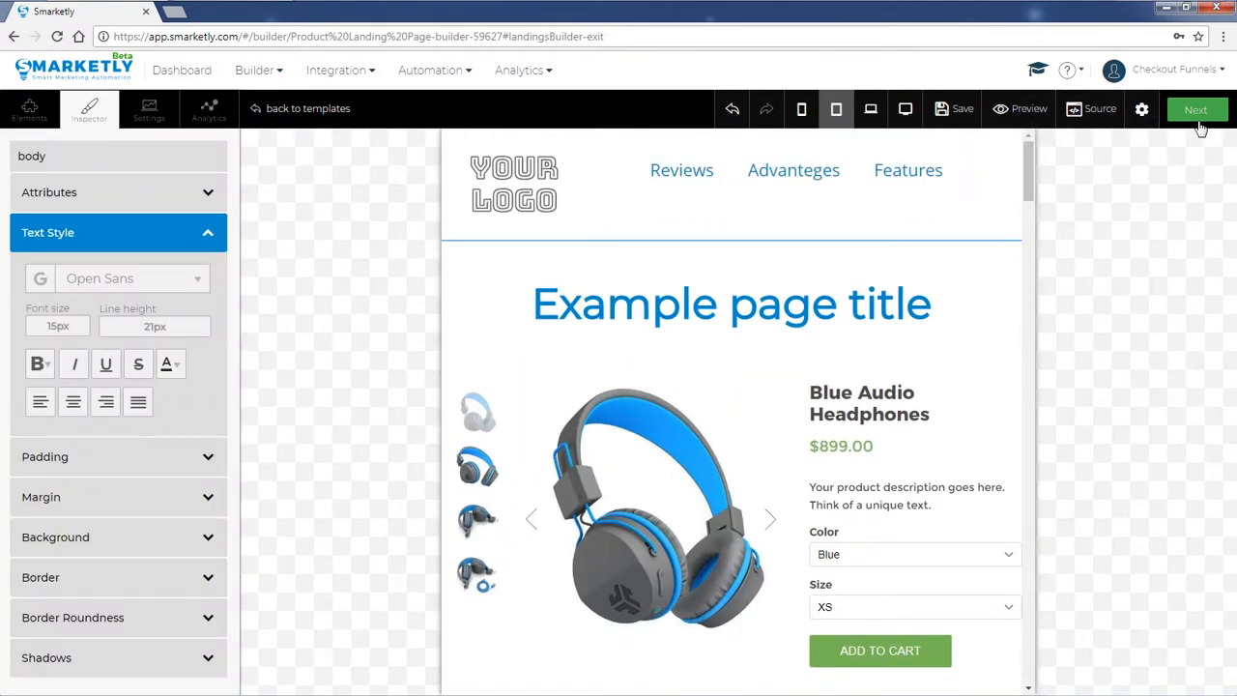
click(1196, 108)
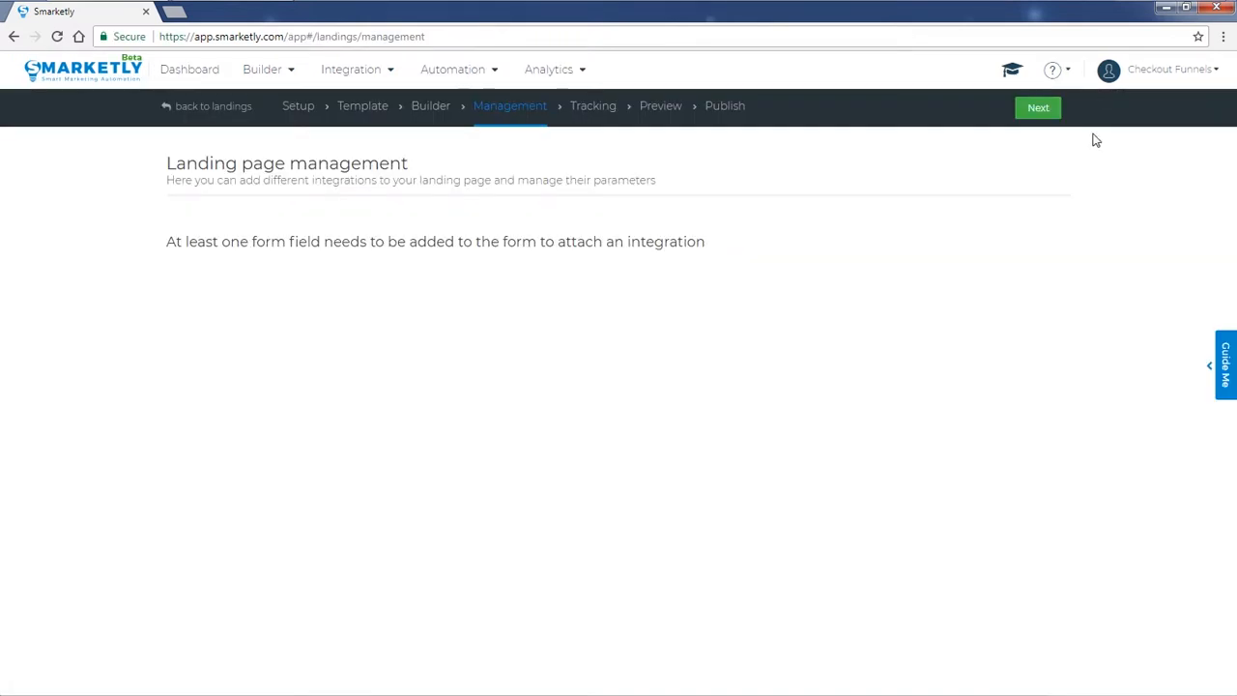
mouse_move(510, 180)
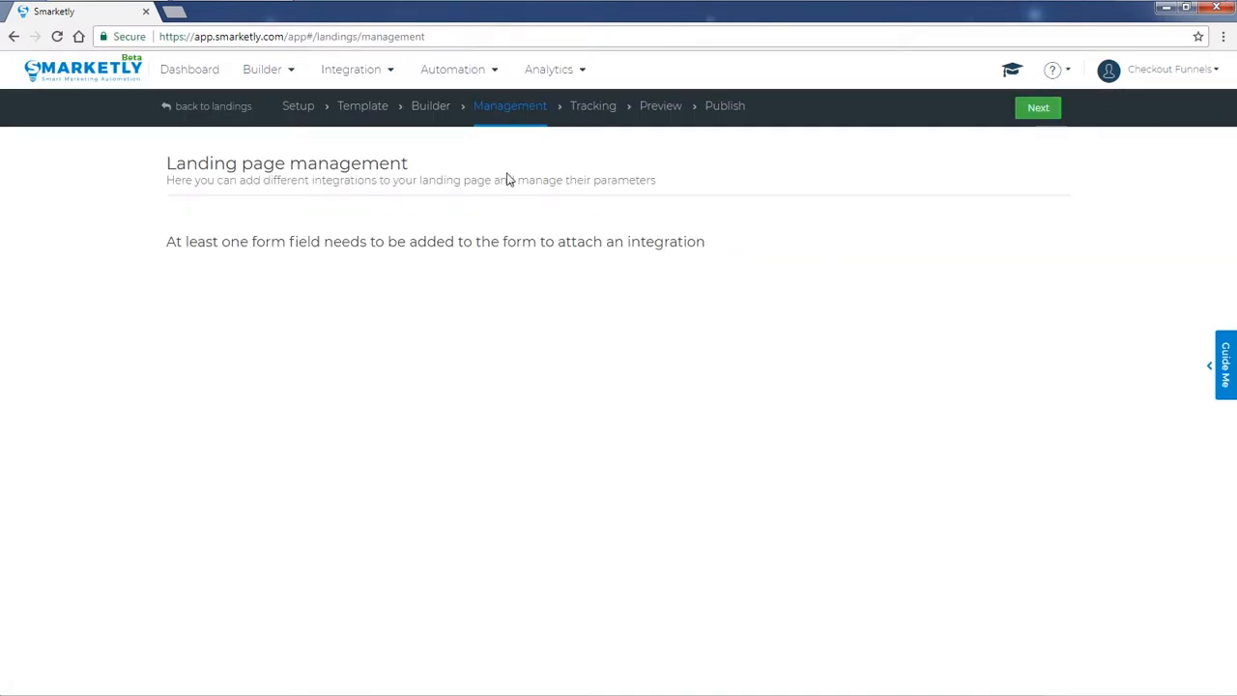
mouse_move(148, 220)
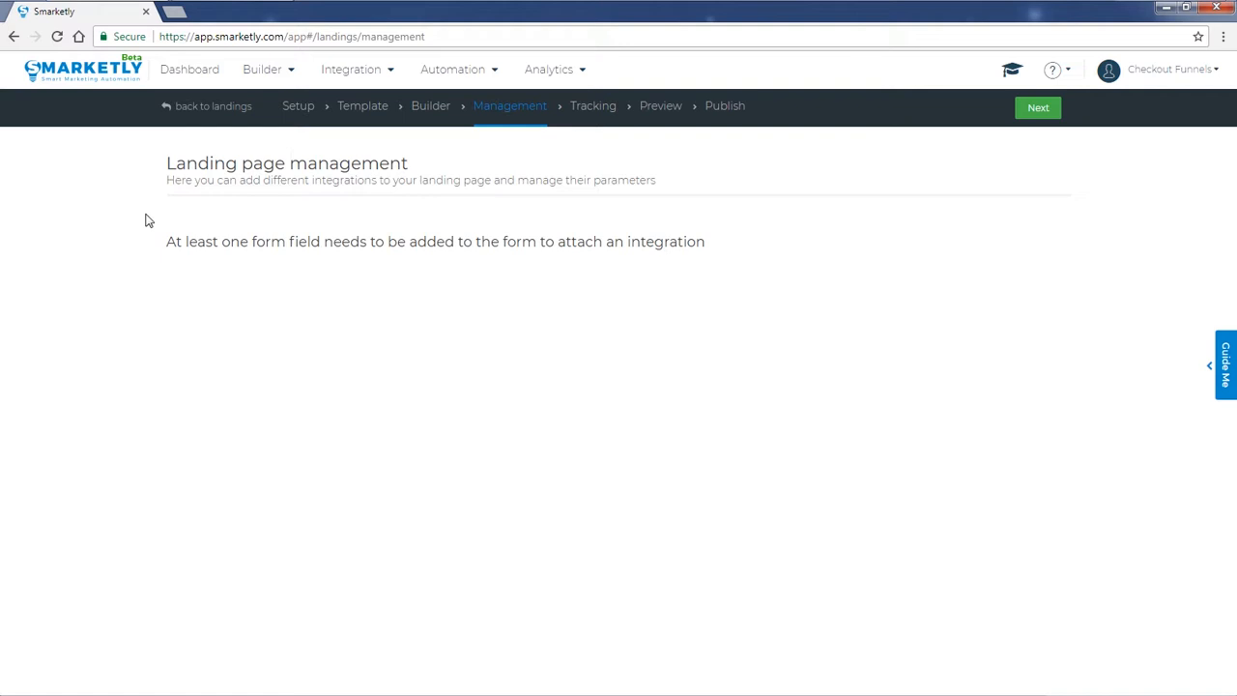
mouse_move(685, 229)
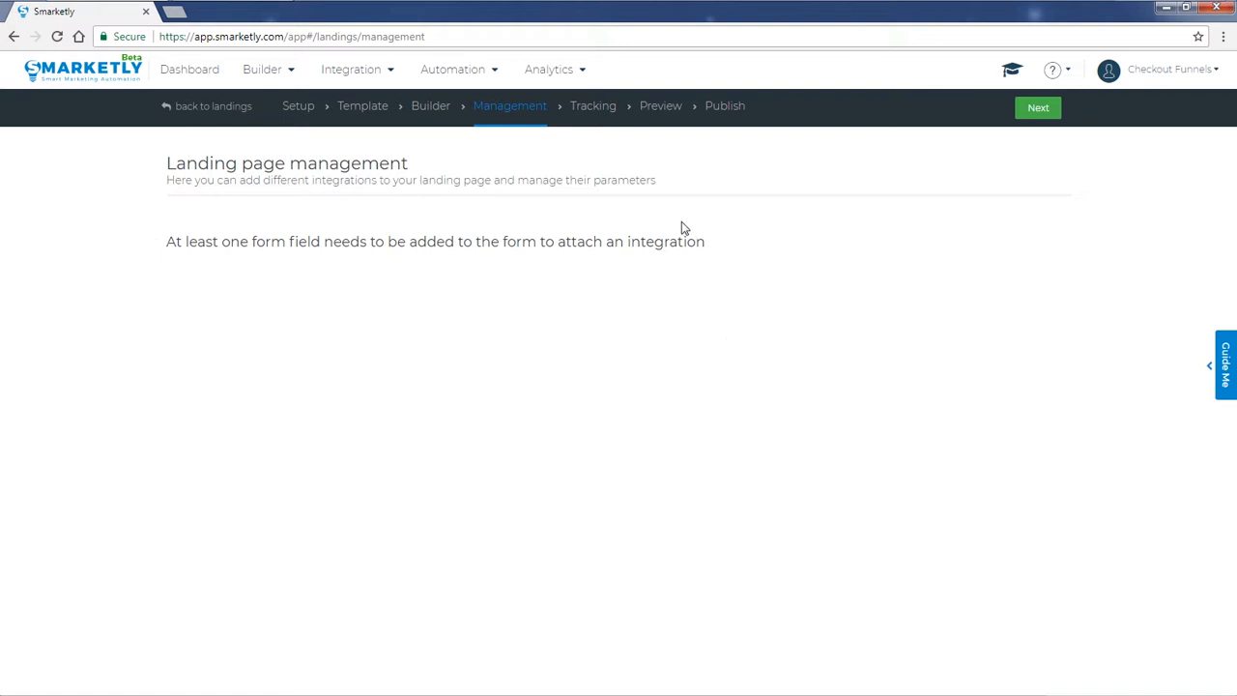
mouse_move(693, 229)
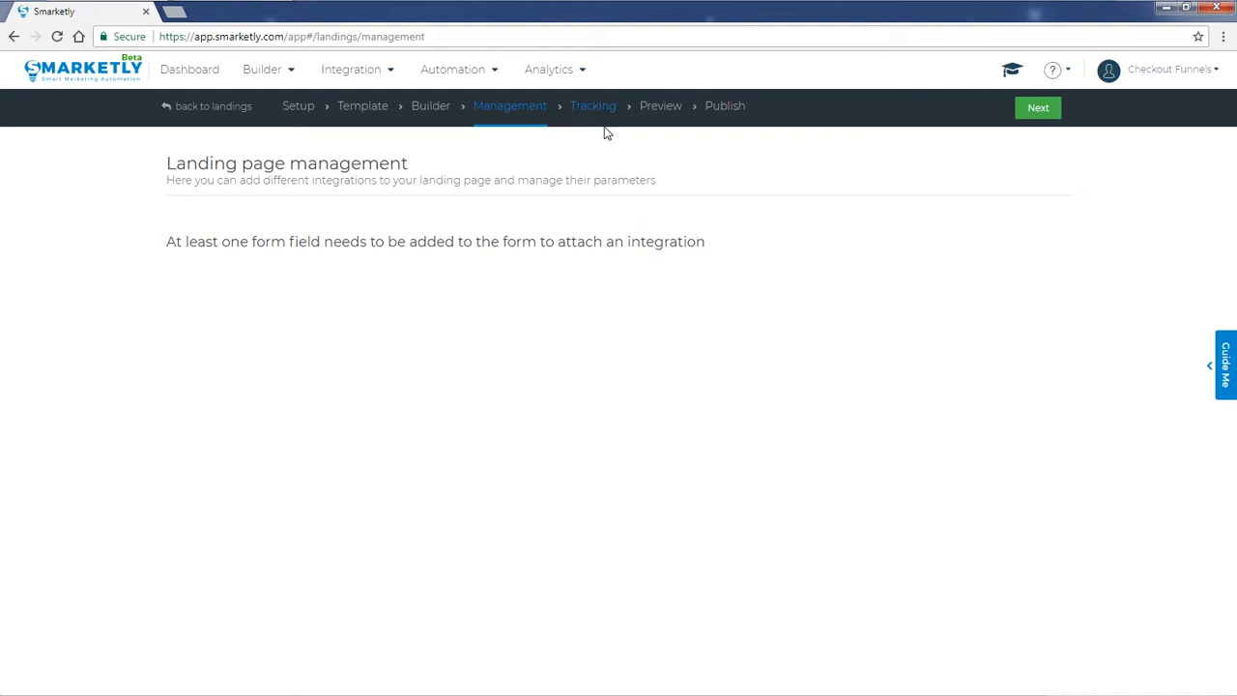
mouse_move(599, 106)
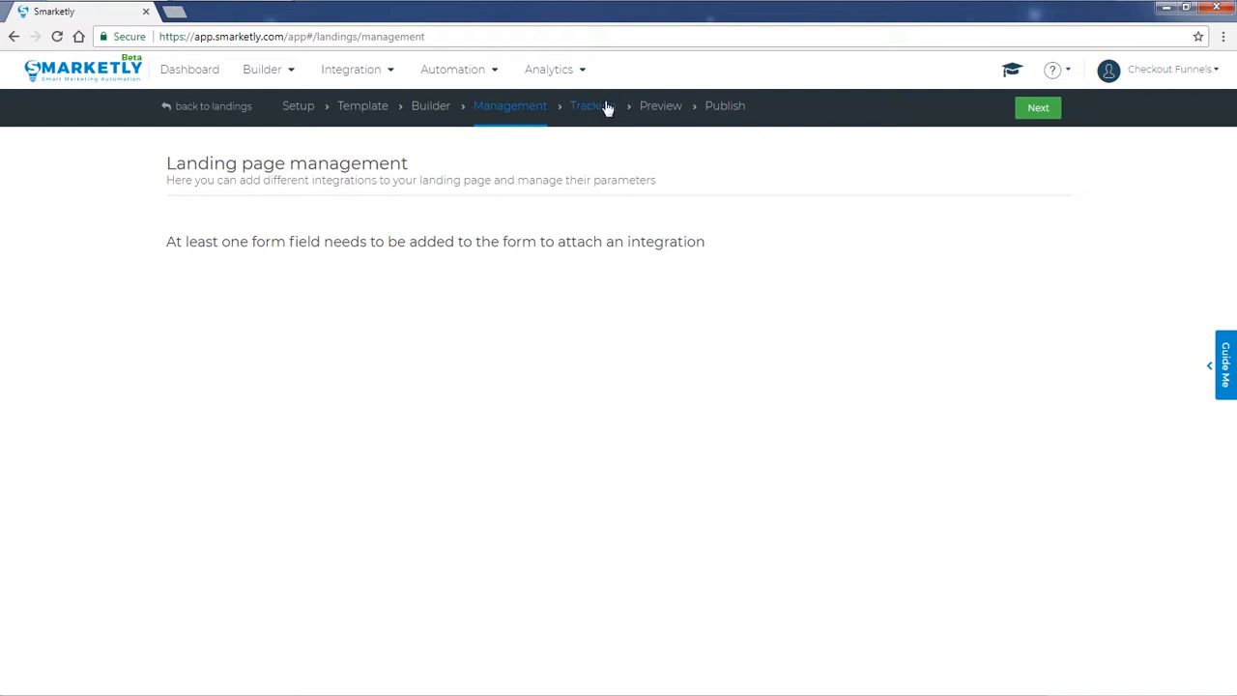
Step: Pass through the Tracking and Preview steps to reach the Publish step
click(585, 105)
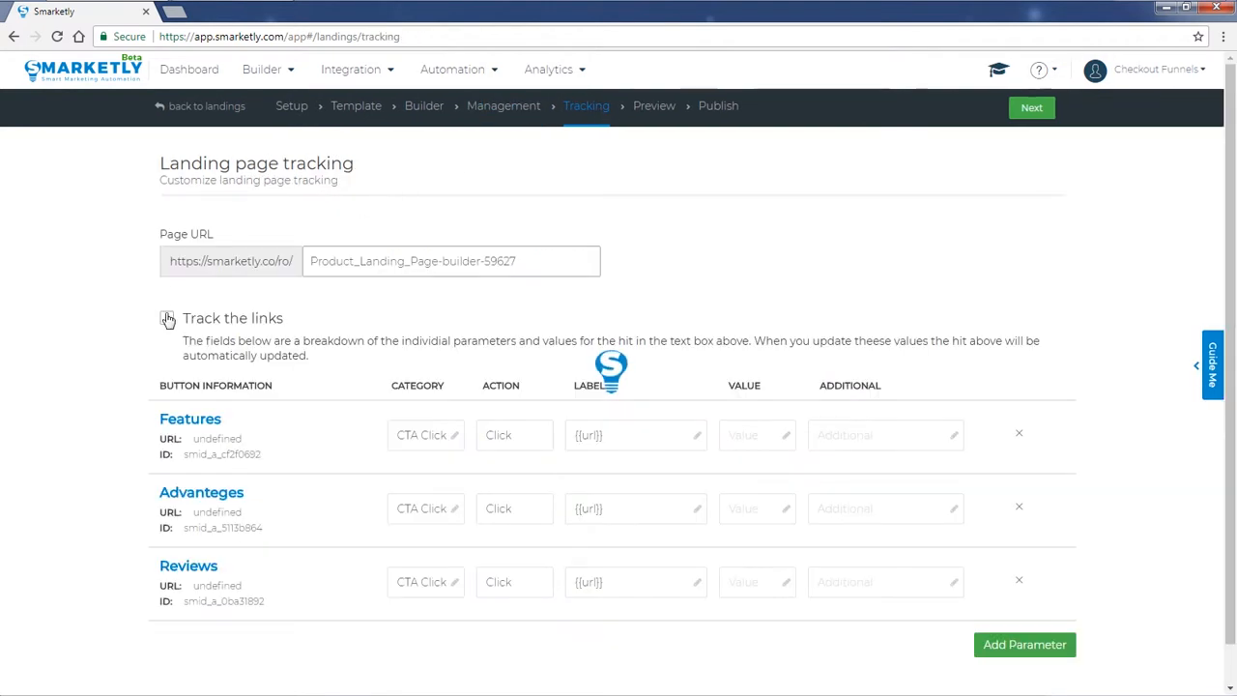
scroll(up, 3)
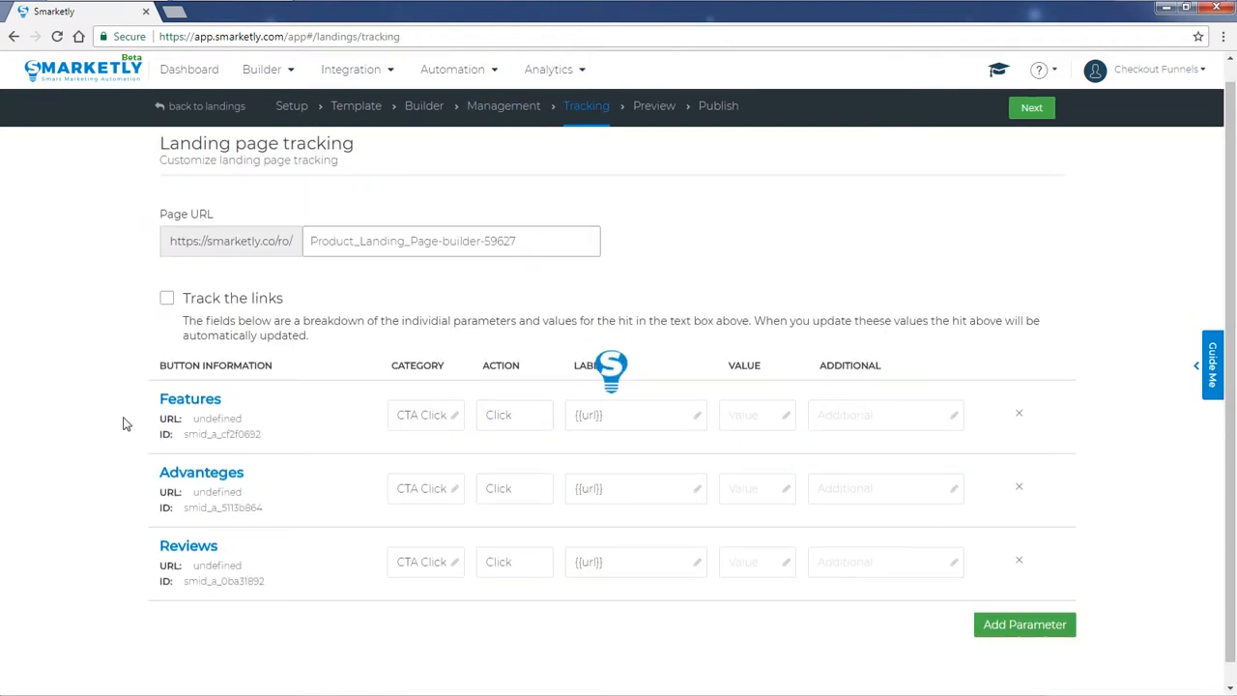
scroll(up, 3)
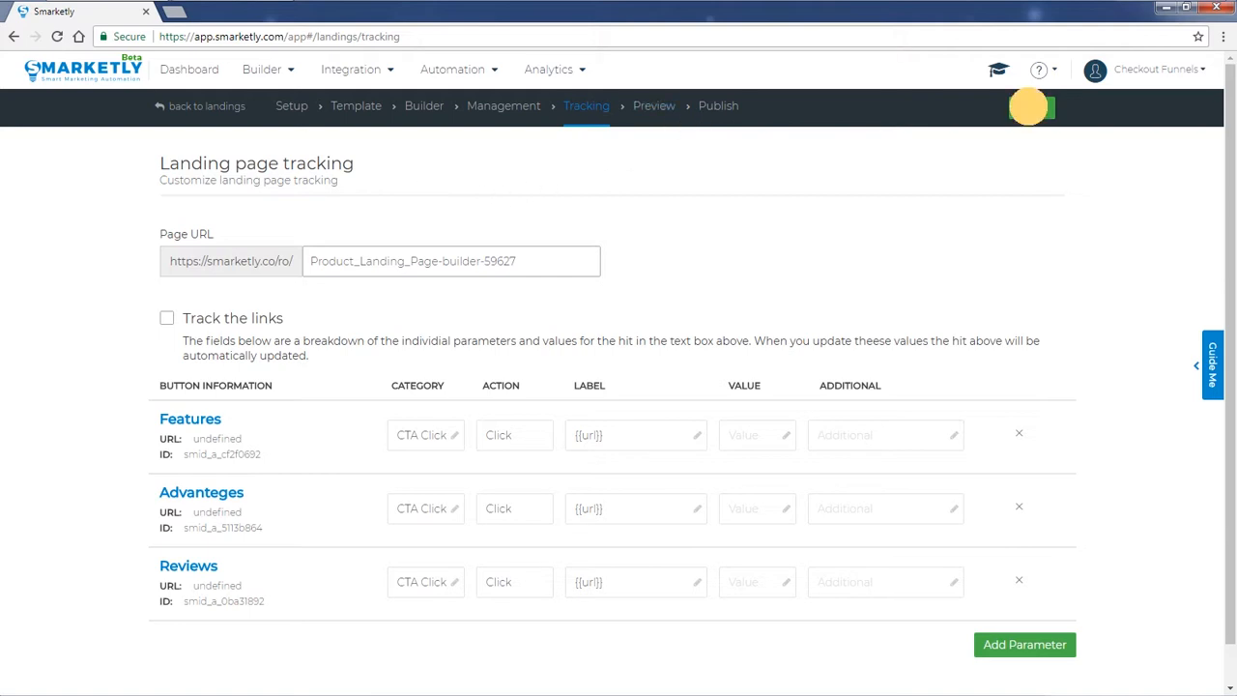
click(660, 105)
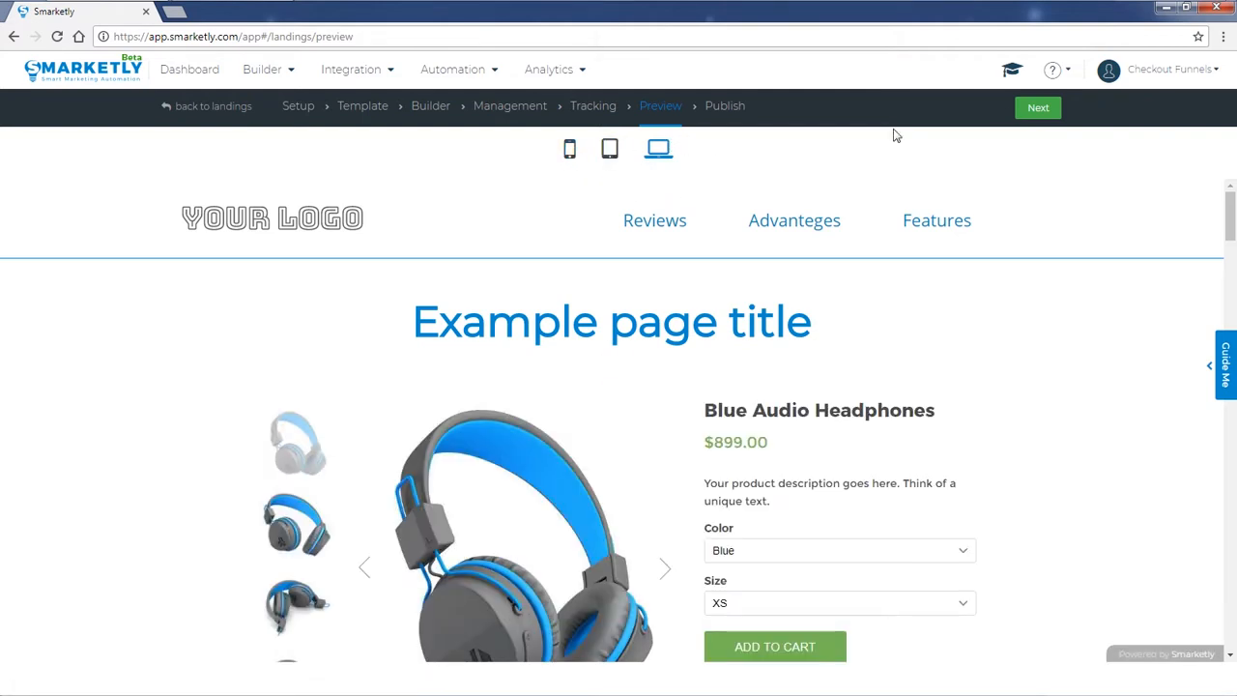
click(1038, 107)
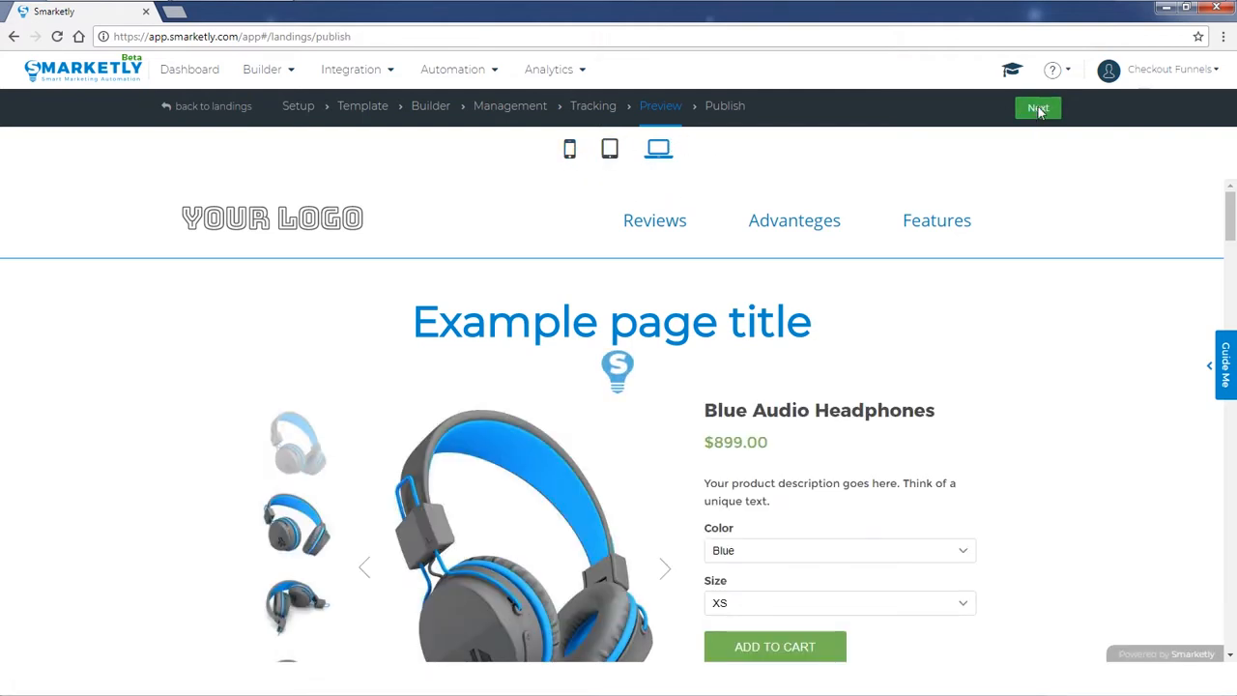
click(1037, 107)
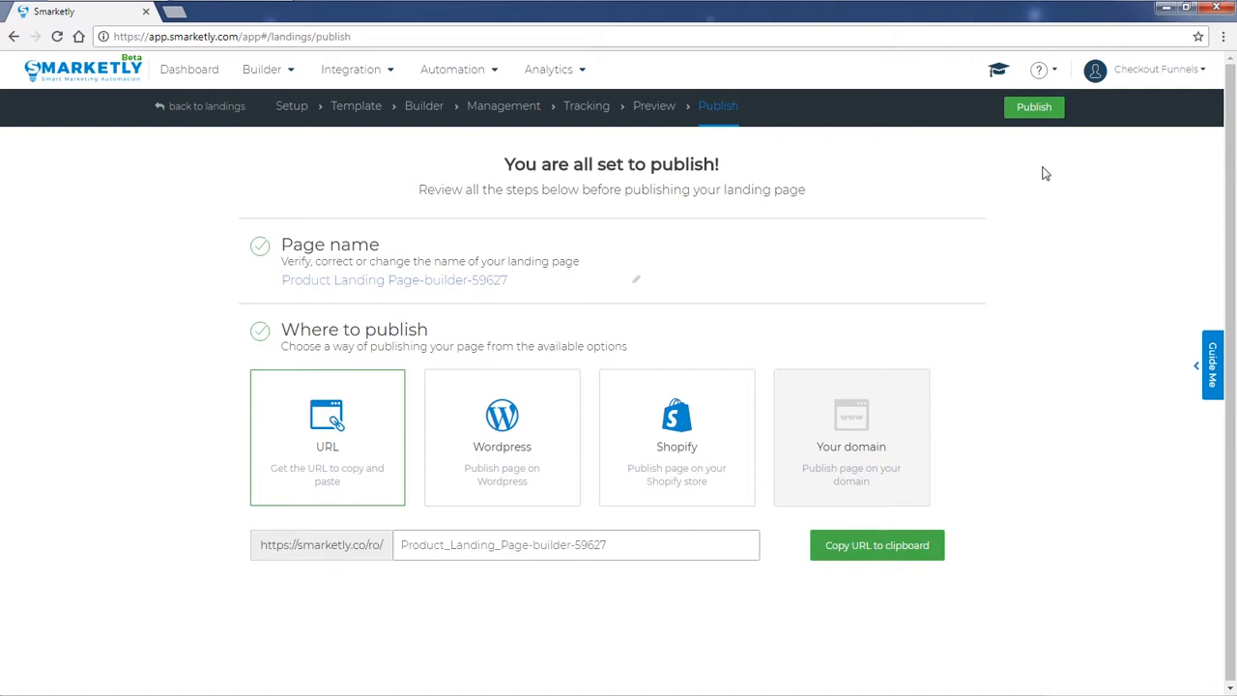
Step: Replace the '-builder-59627' name suffix with ' Checkout Funnel'
click(635, 279)
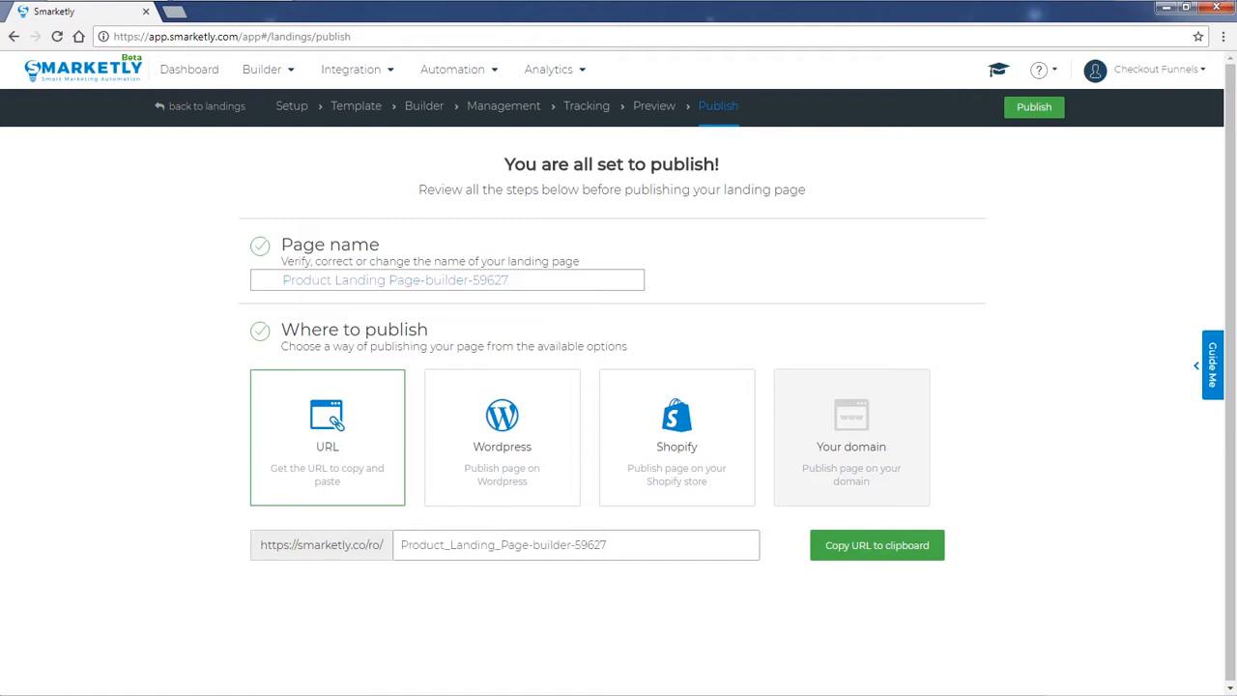
click(442, 280)
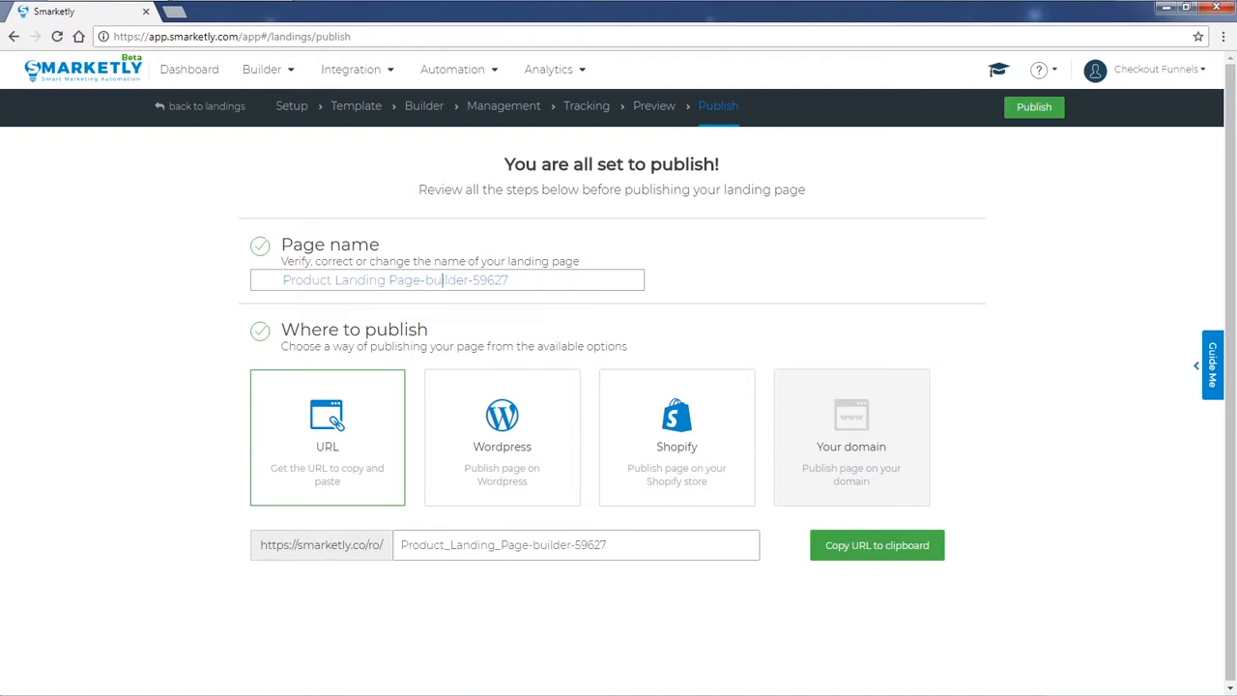
double_click(465, 279)
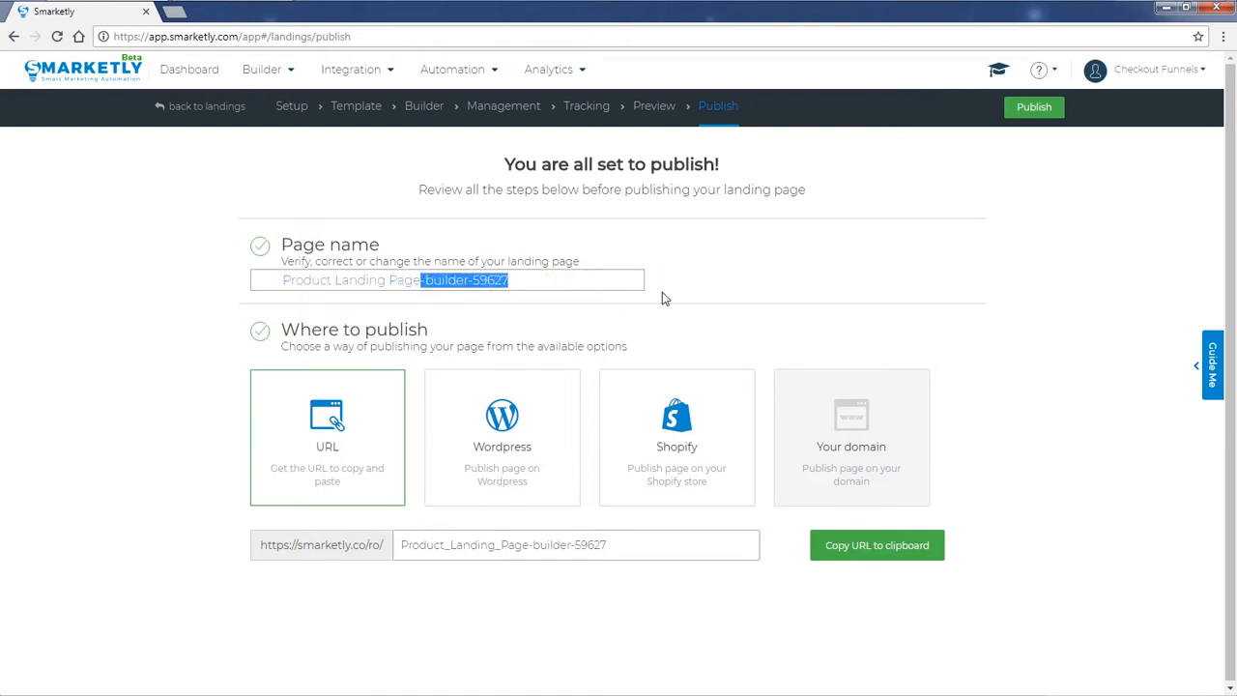
text(Che)
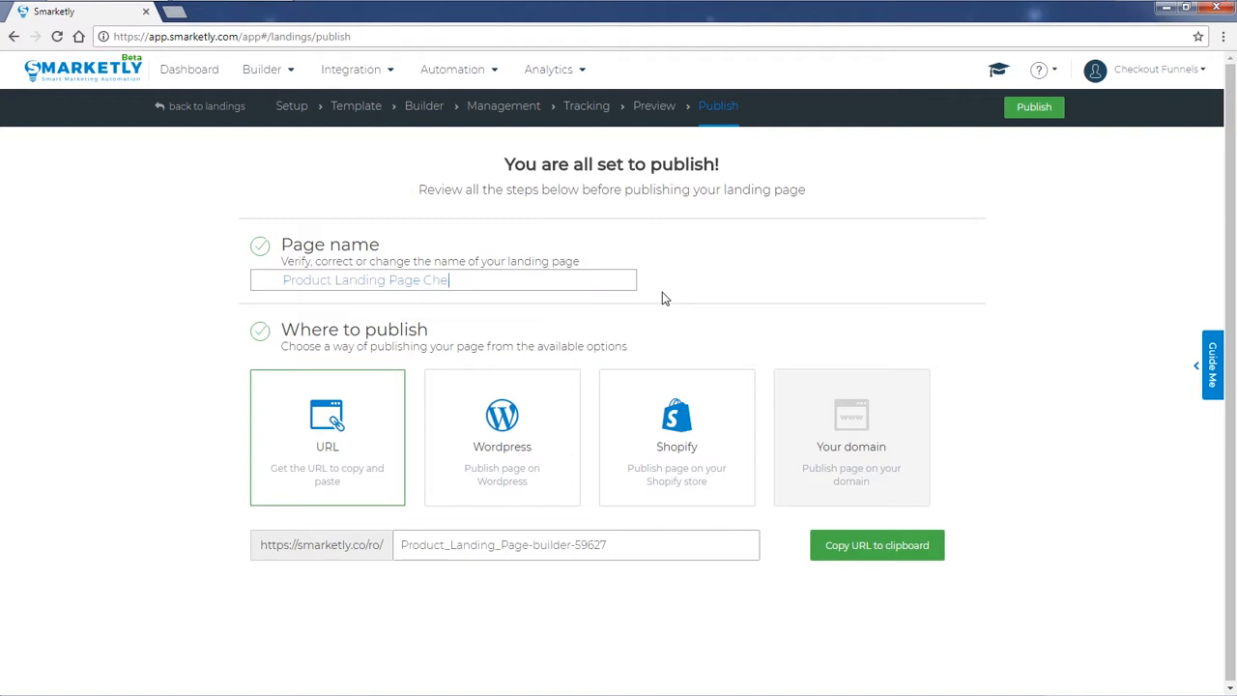
text(ckout Funnel)
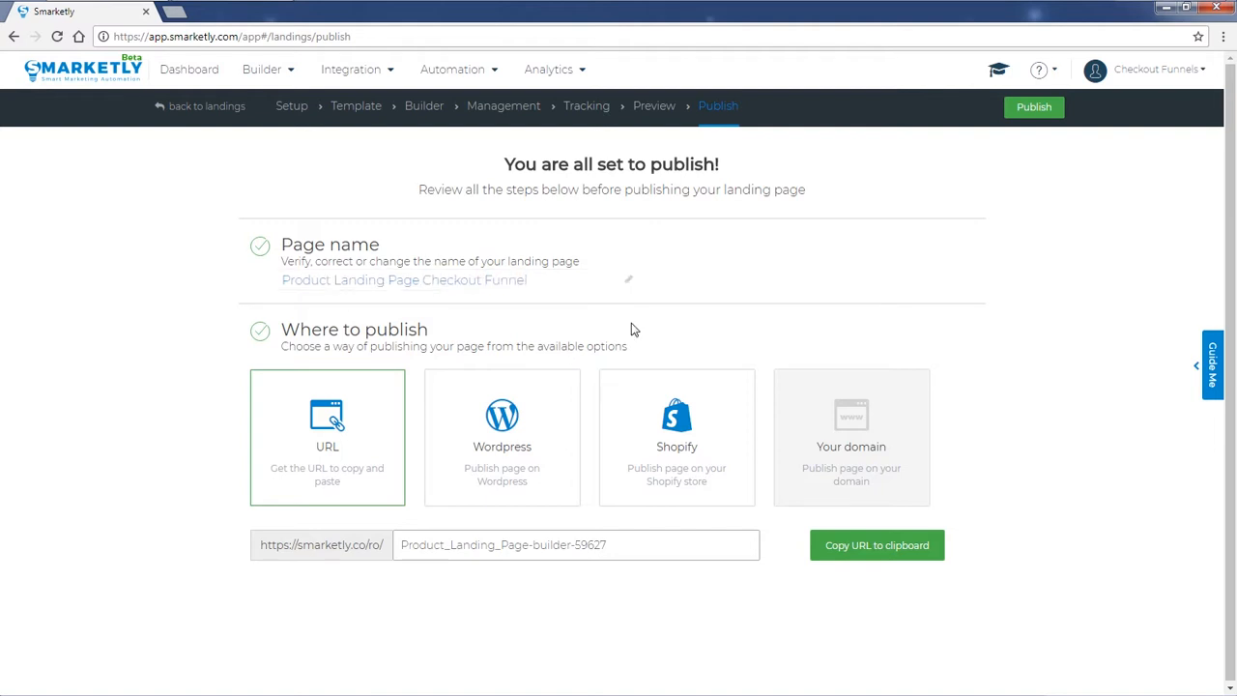
click(676, 437)
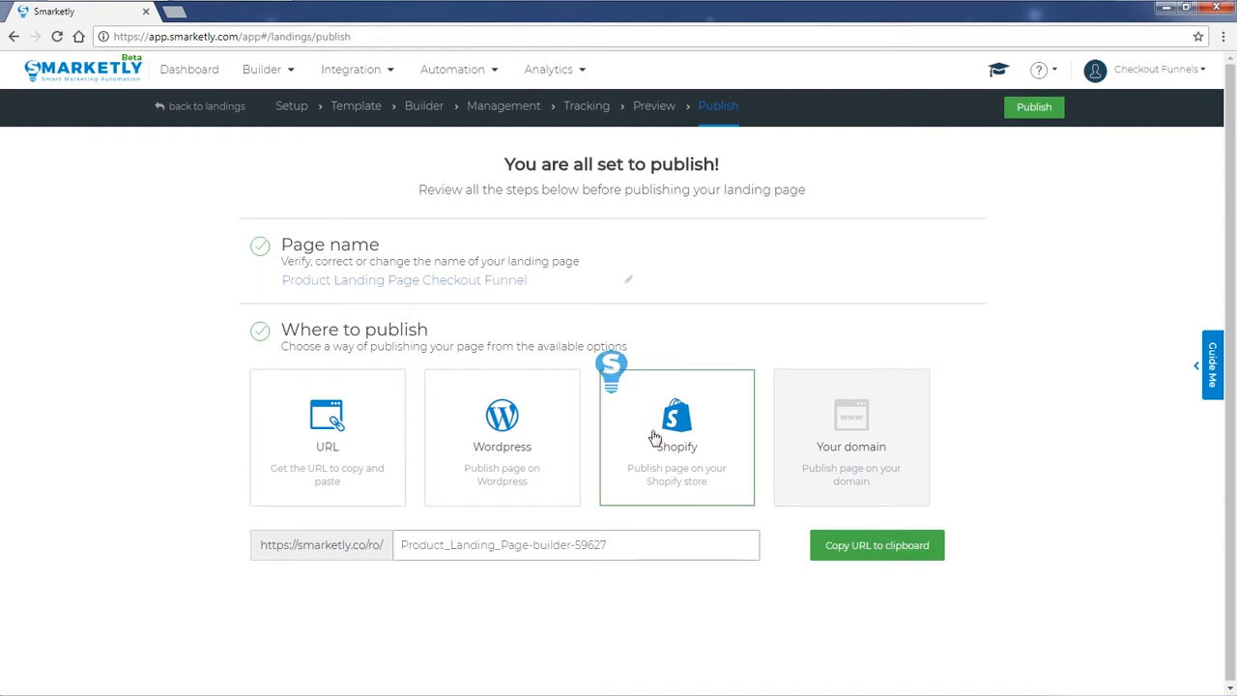
Step: Choose Shopify, copy the Shopify page URL, and publish the landing page
click(677, 437)
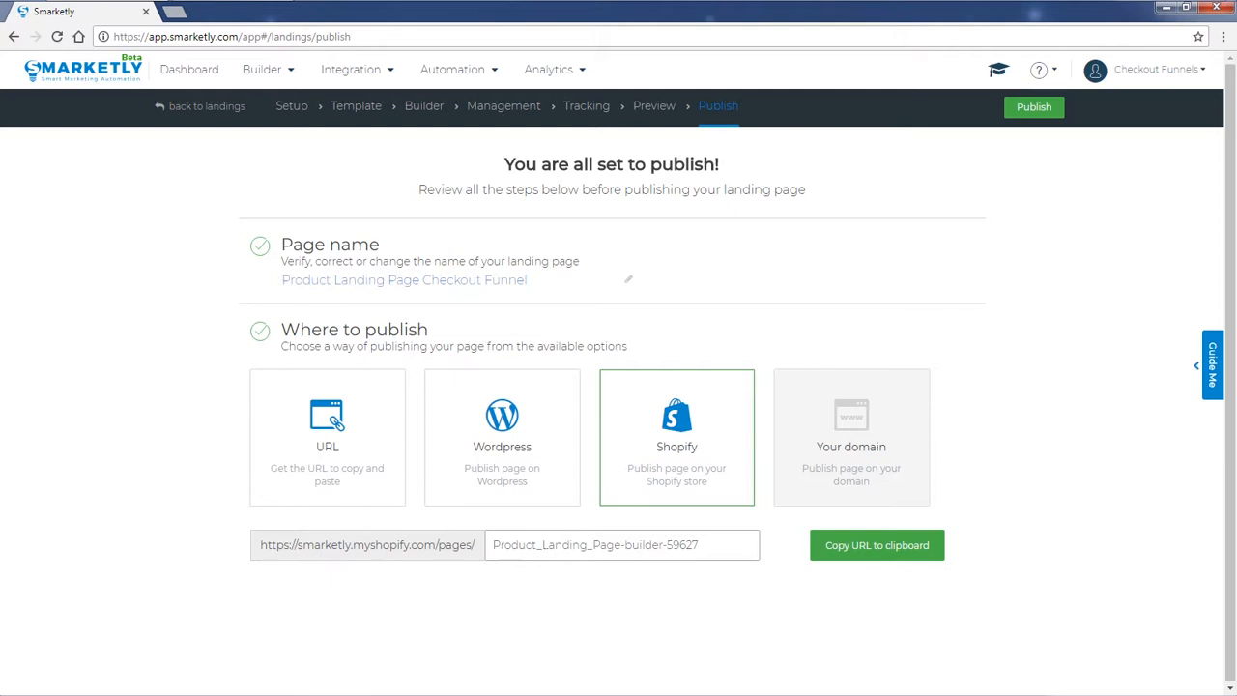
click(877, 544)
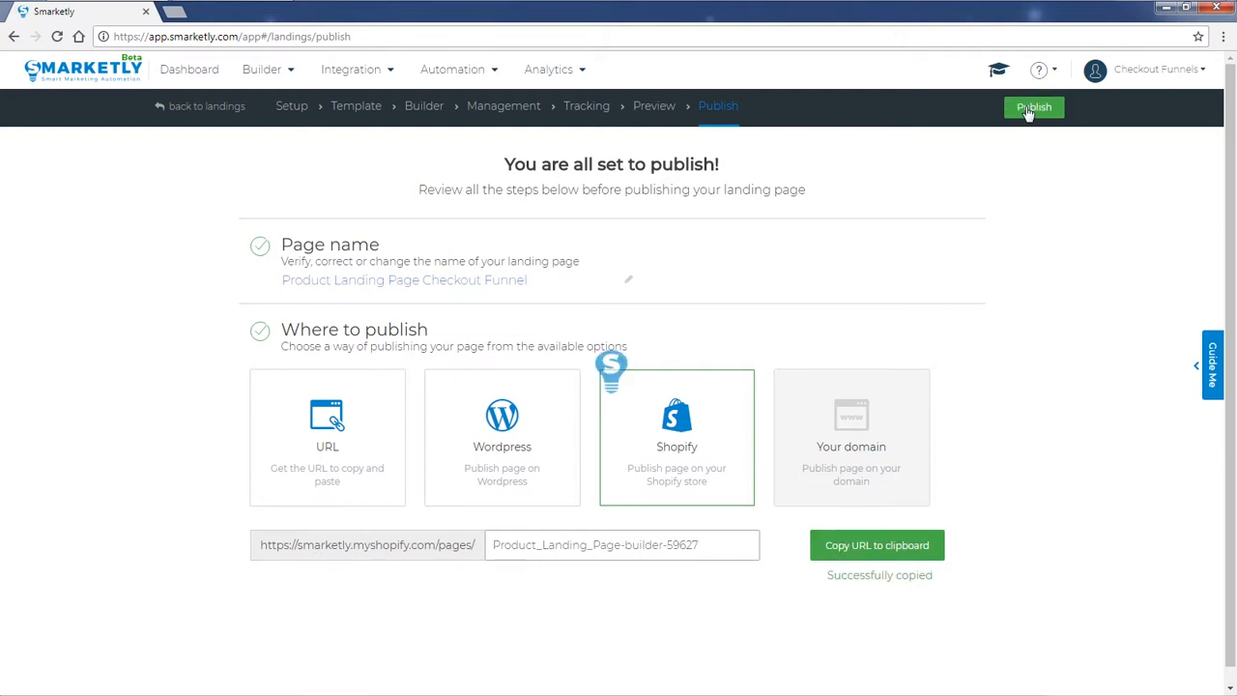
click(1033, 107)
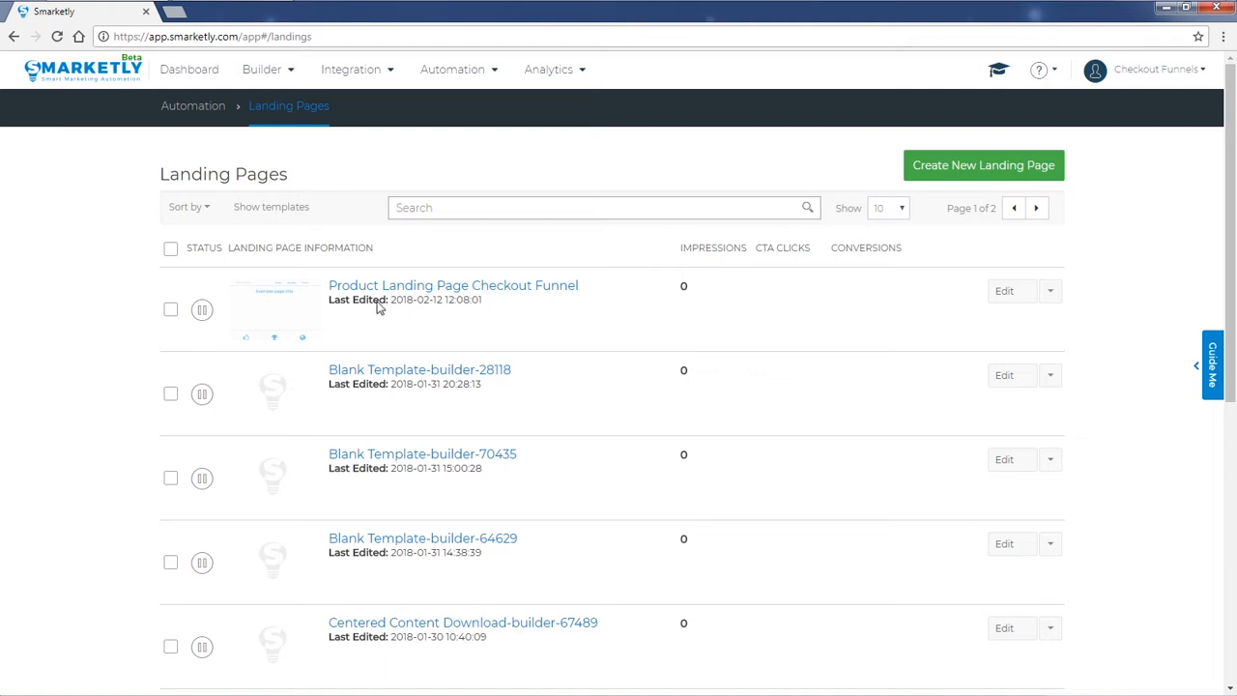
mouse_move(427, 299)
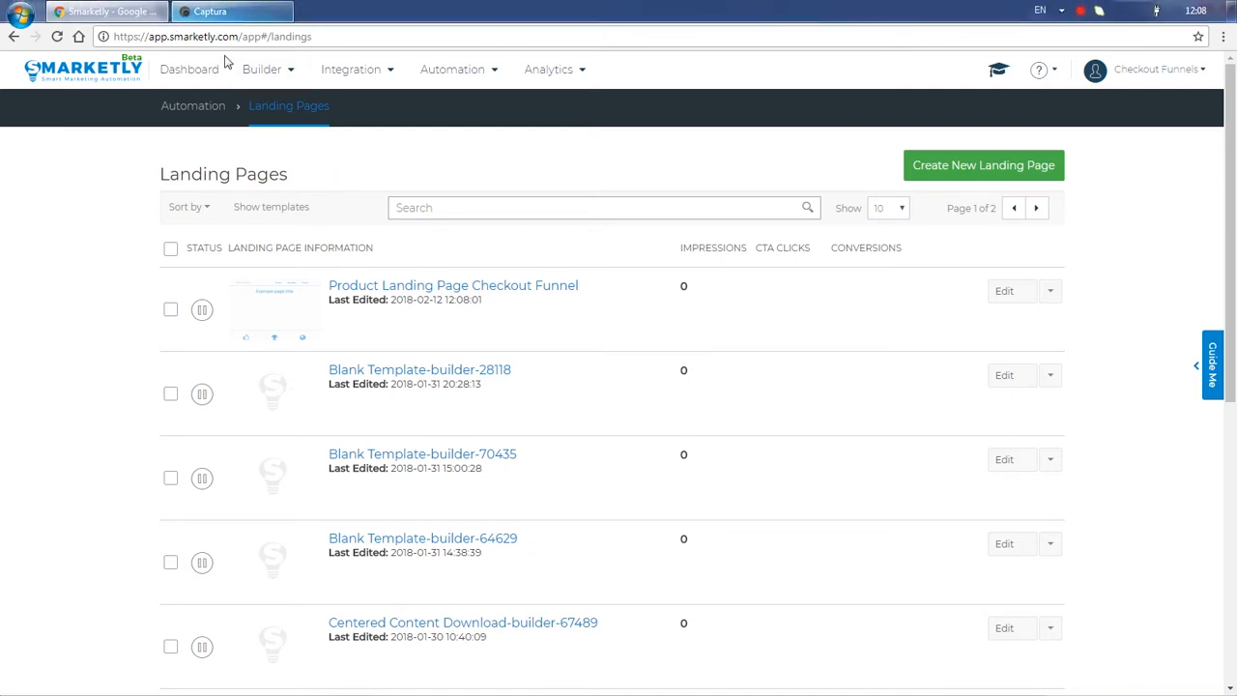
click(279, 11)
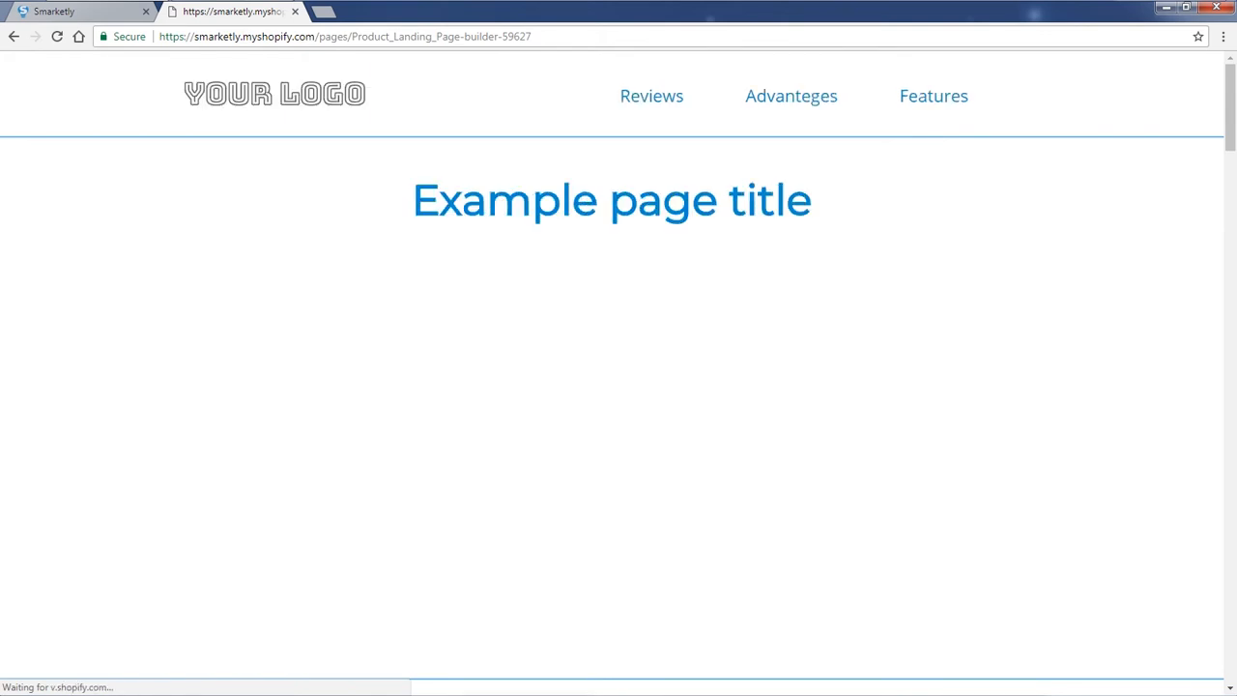
Step: Scroll down the live Shopify headphones page to its features content
scroll(down, 3)
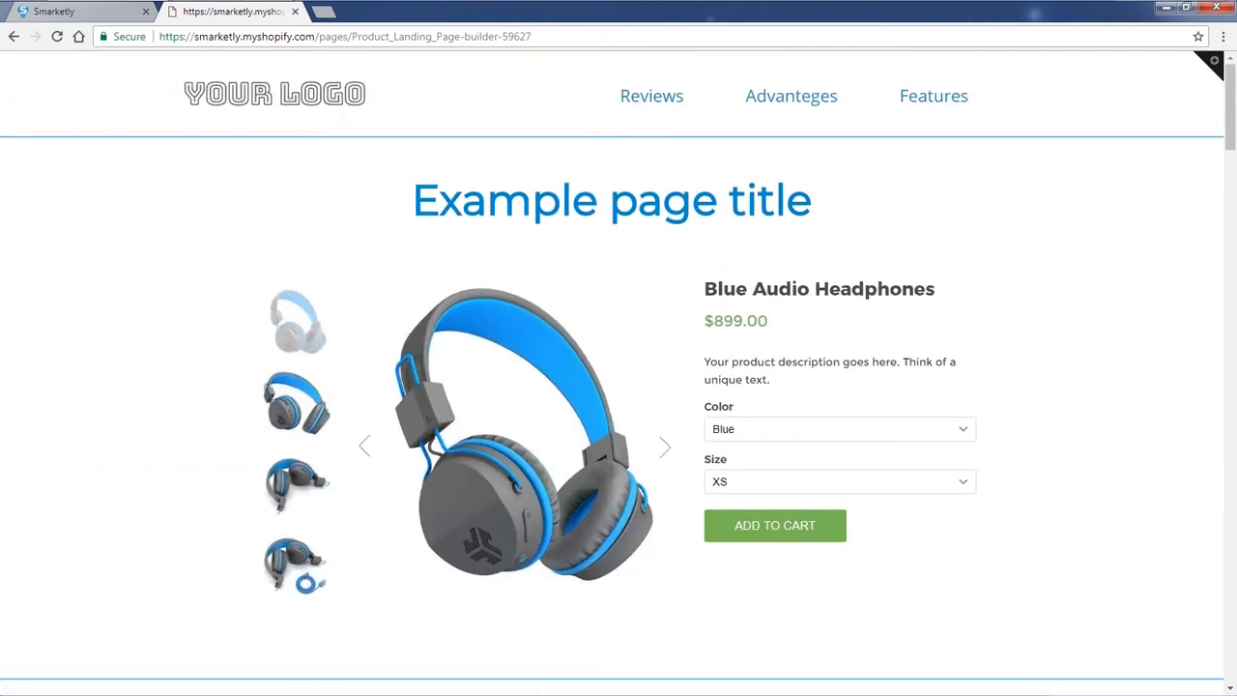
scroll(down, 3)
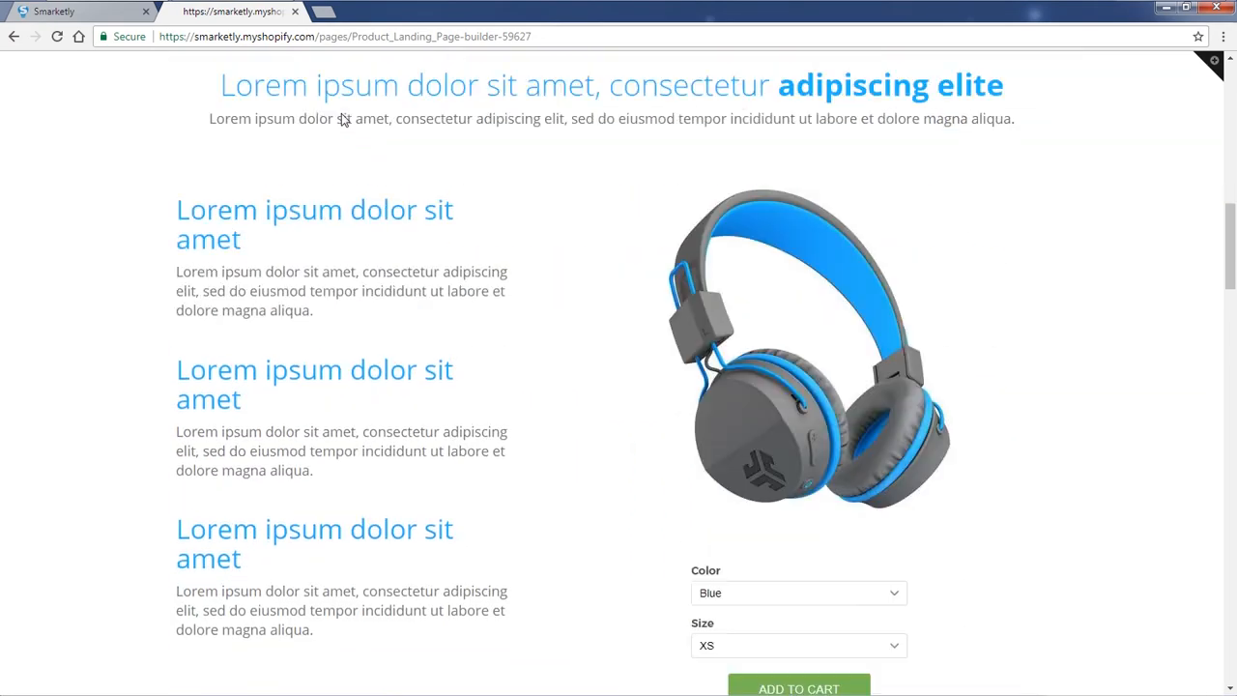